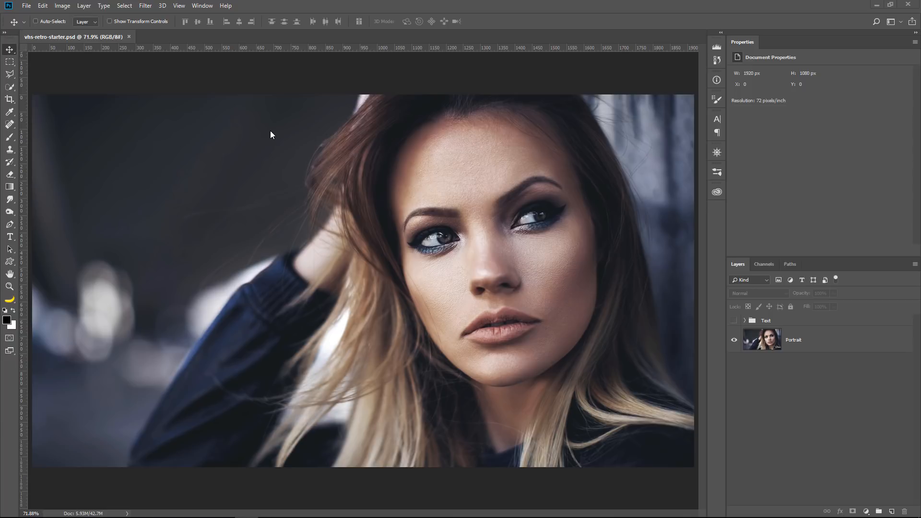
Step: Reveal the Text group so PLAY, 00:22:15 and Oct. 26 1985 show over the portrait
{"action": "left_click", "coordinate": [794, 339]}
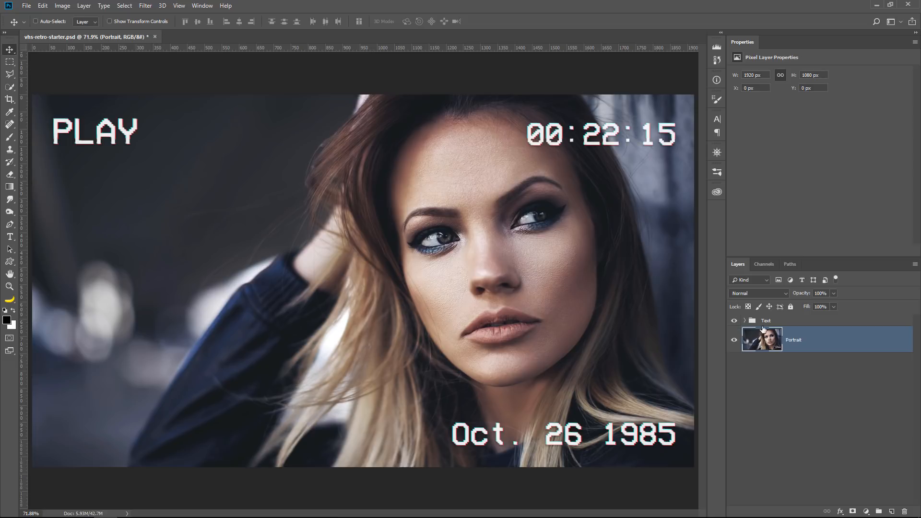
{"action": "left_click", "coordinate": [9, 236]}
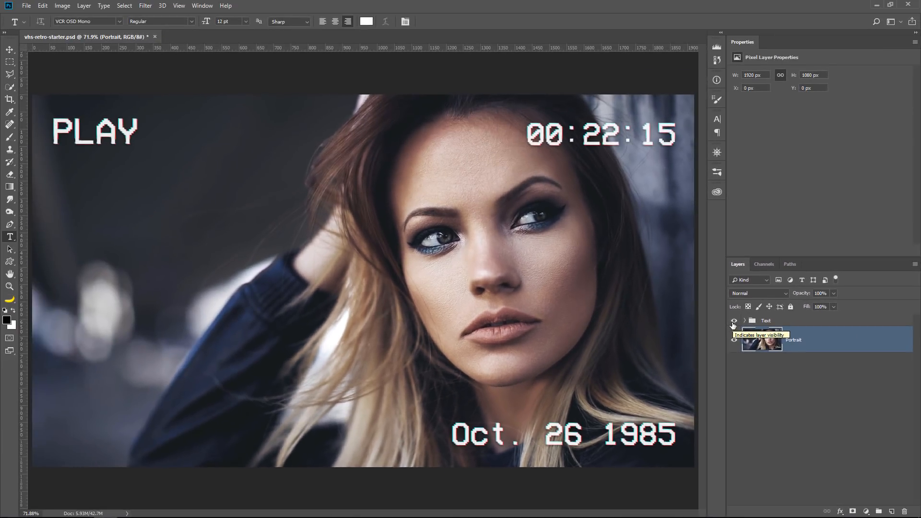
Step: Hide the Text group, rename the portrait layer Original and convert it to a Smart Object
{"action": "left_click", "coordinate": [733, 320]}
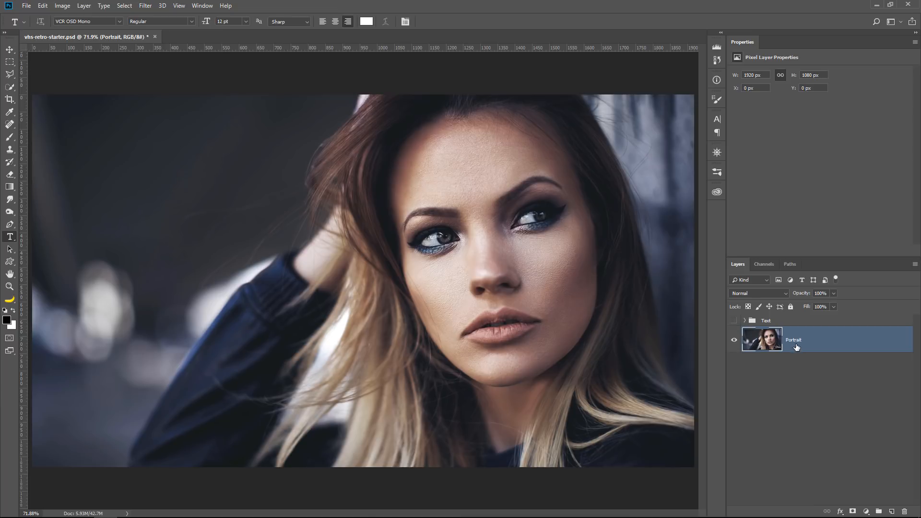
{"action": "double_click", "coordinate": [793, 340]}
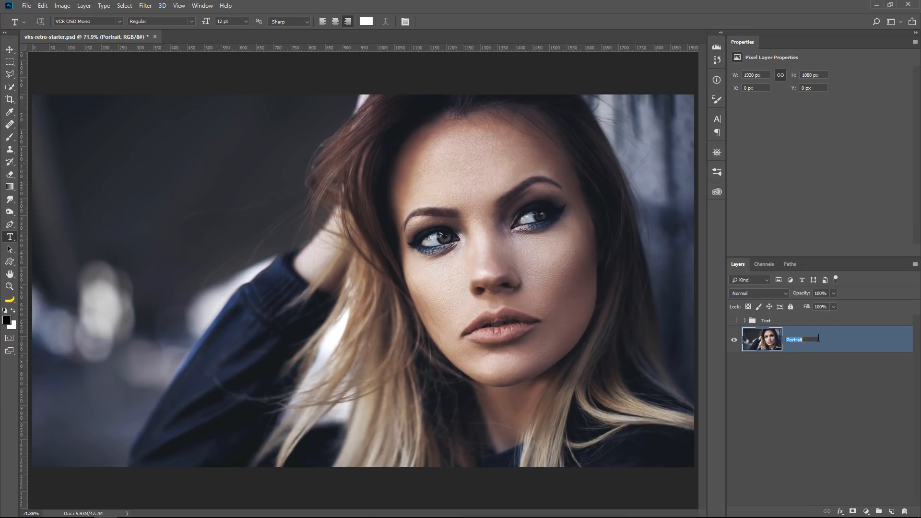
{"action": "type", "text": "Original"}
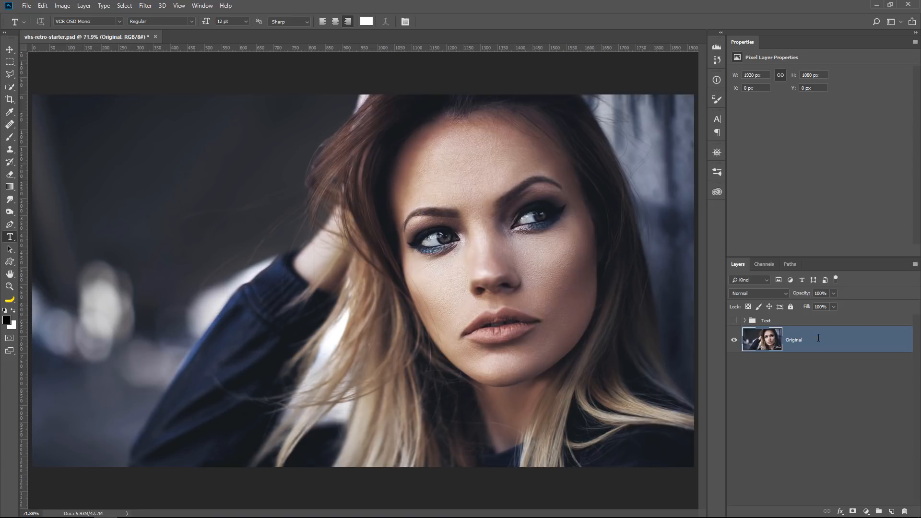
{"action": "right_click", "coordinate": [817, 338]}
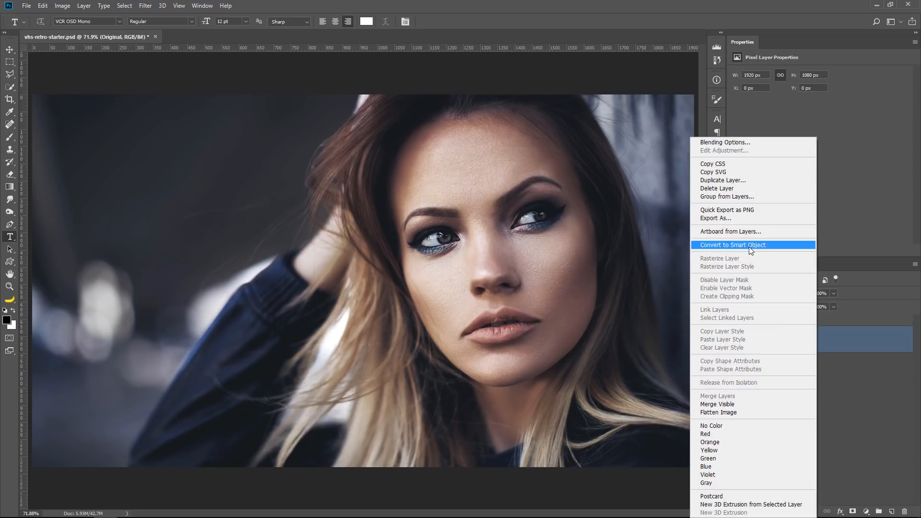
{"action": "left_click", "coordinate": [750, 244]}
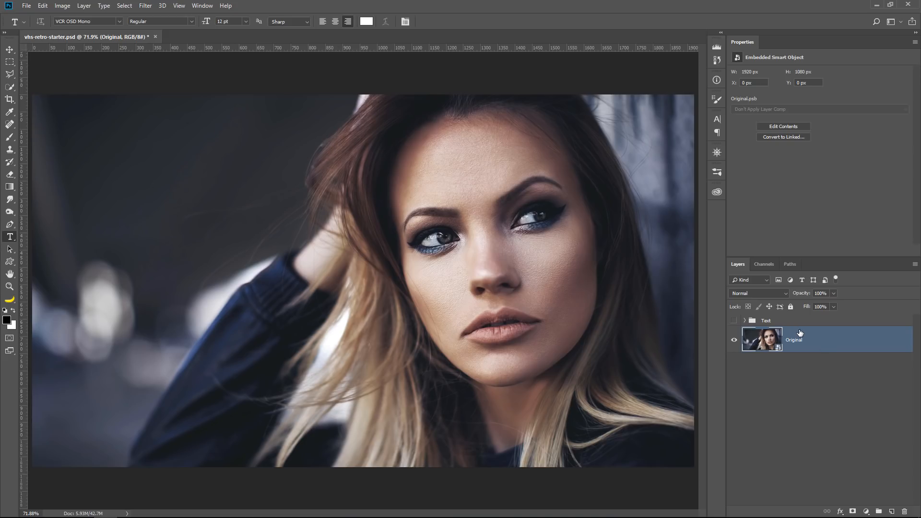
Step: Apply a 1.5-pixel Gaussian Blur to the Original portrait as a smart filter
{"action": "left_click", "coordinate": [146, 5]}
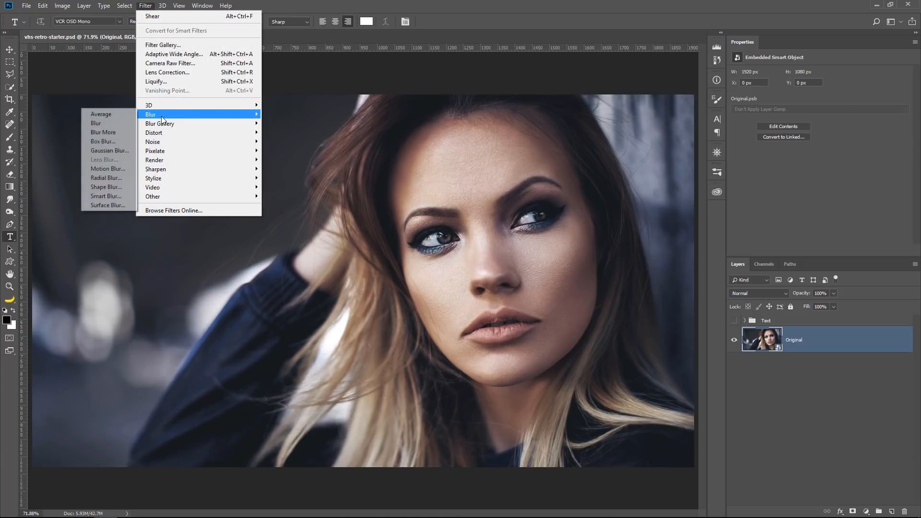
{"action": "left_click", "coordinate": [110, 151]}
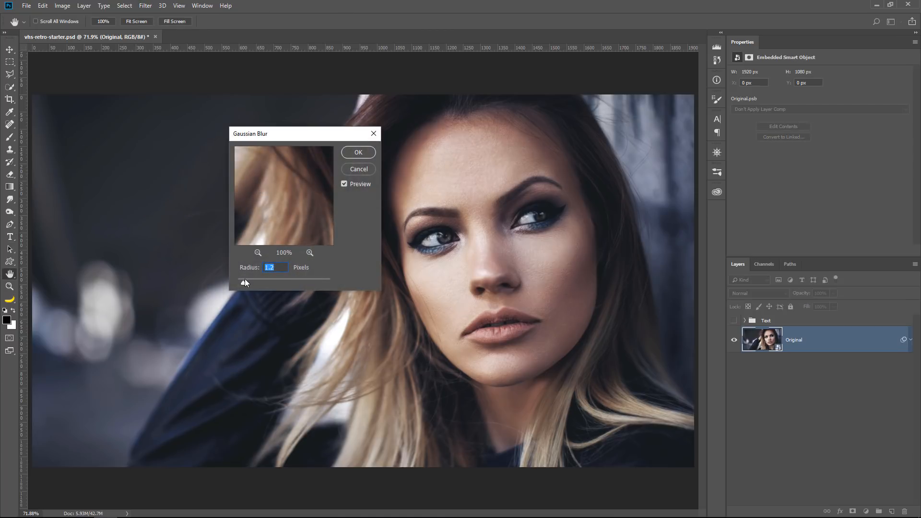
{"action": "left_click_drag", "start_coordinate": [244, 282], "coordinate": [239, 282]}
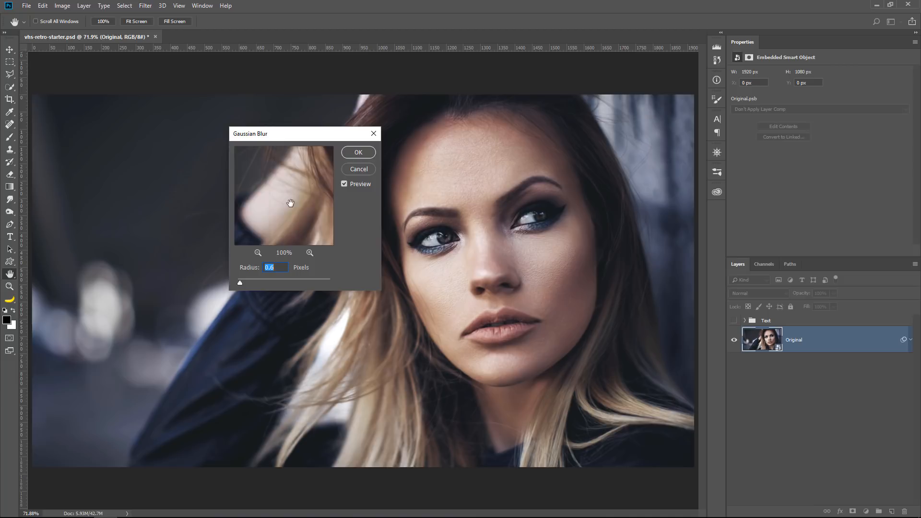
{"action": "left_click_drag", "start_coordinate": [290, 203], "coordinate": [305, 181]}
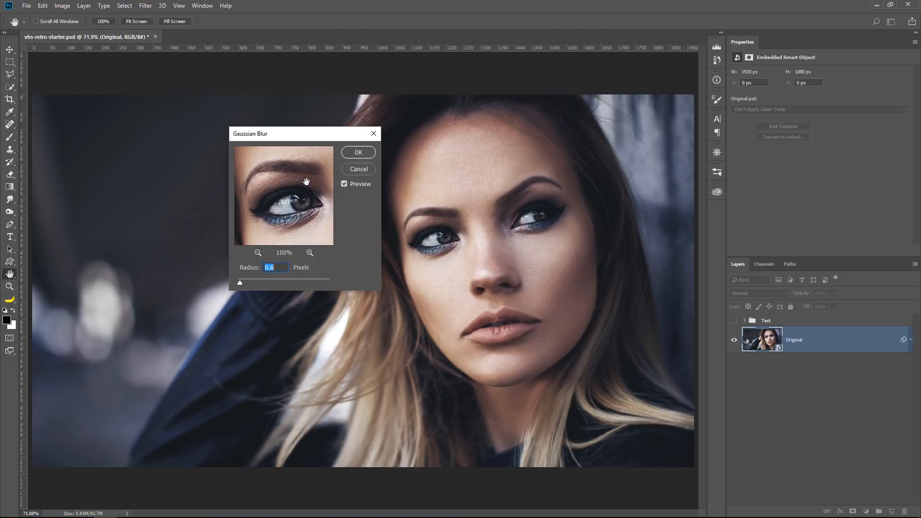
{"action": "left_click_drag", "start_coordinate": [240, 282], "coordinate": [241, 284]}
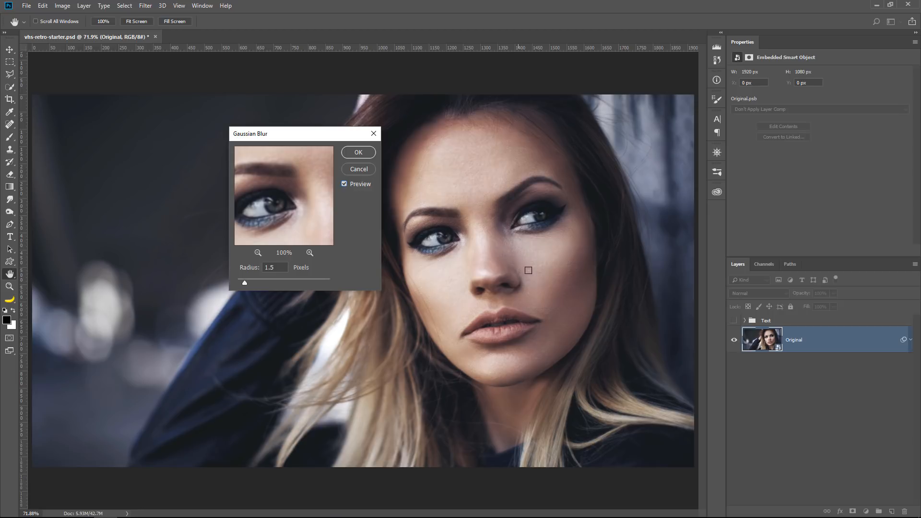
{"action": "mouse_move", "coordinate": [343, 171]}
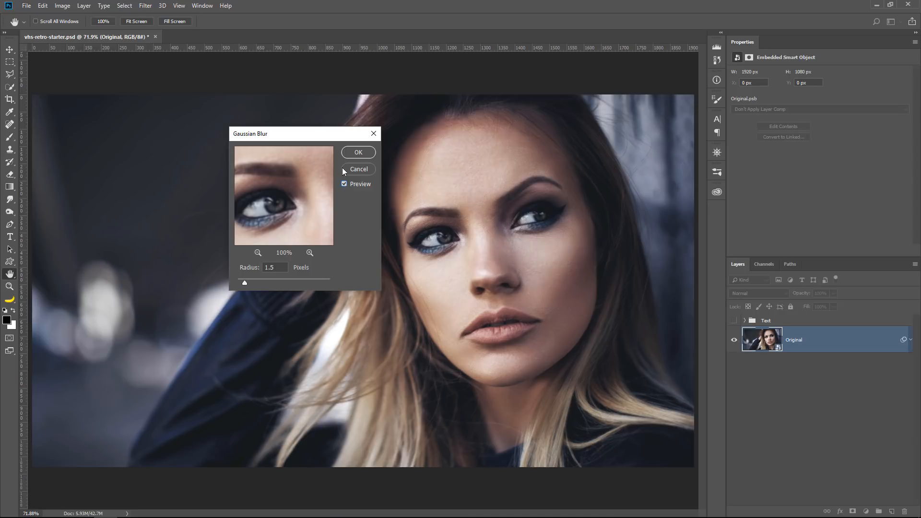
{"action": "left_click", "coordinate": [359, 152]}
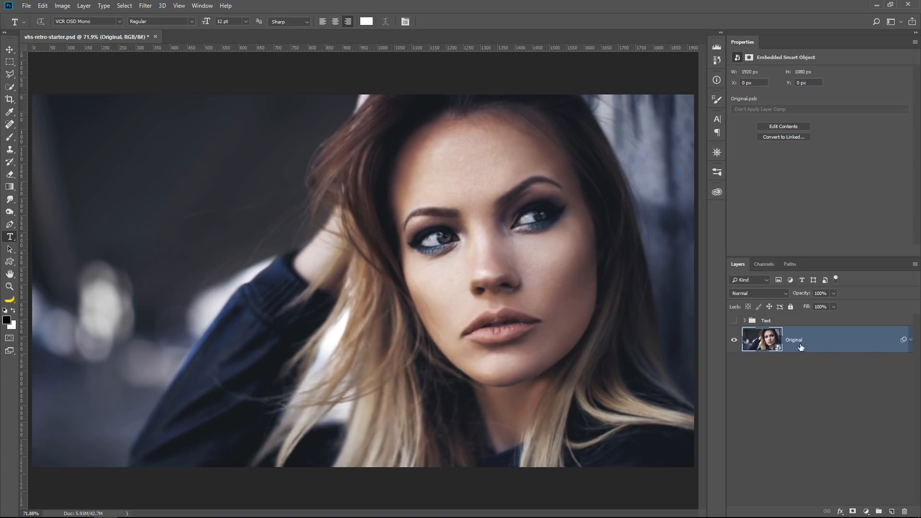
{"action": "mouse_move", "coordinate": [786, 350]}
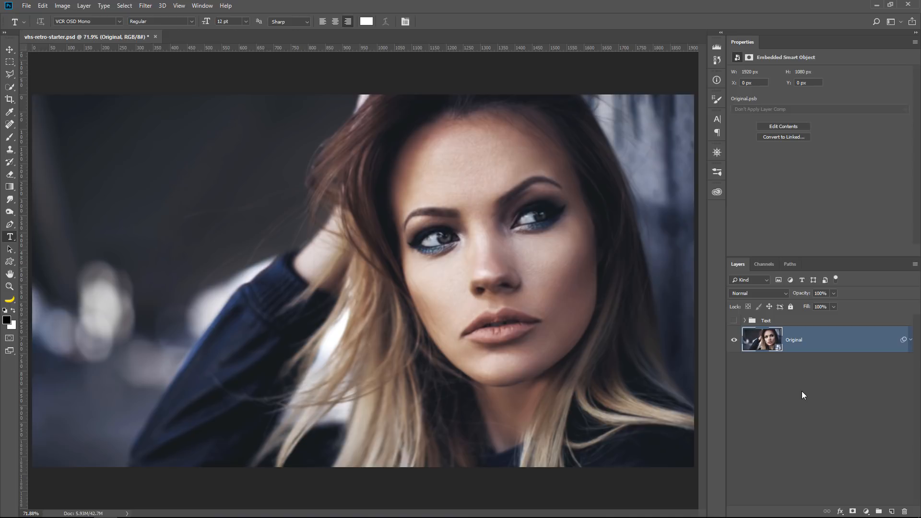
Step: Duplicate the Original layer with Ctrl+J and reach the Original2.psb contents document
{"action": "key", "text": "Ctrl+J"}
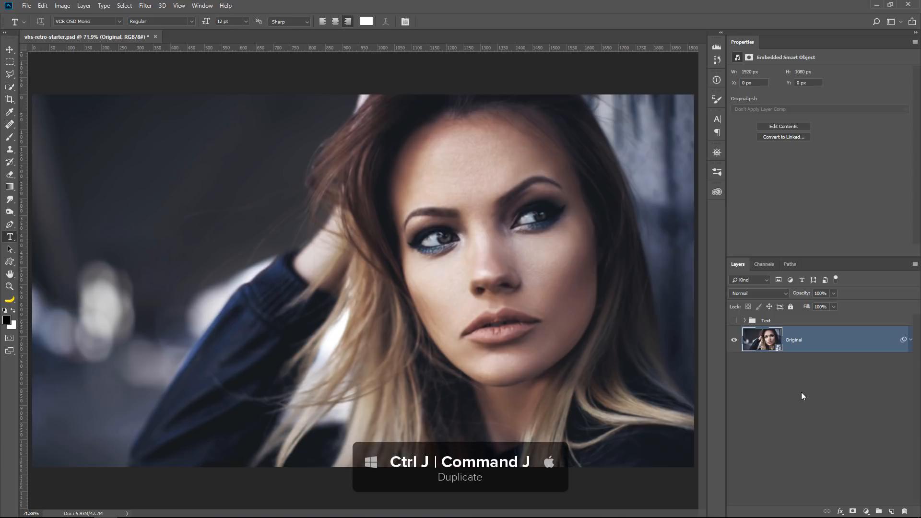
{"action": "key", "text": "Ctrl+J"}
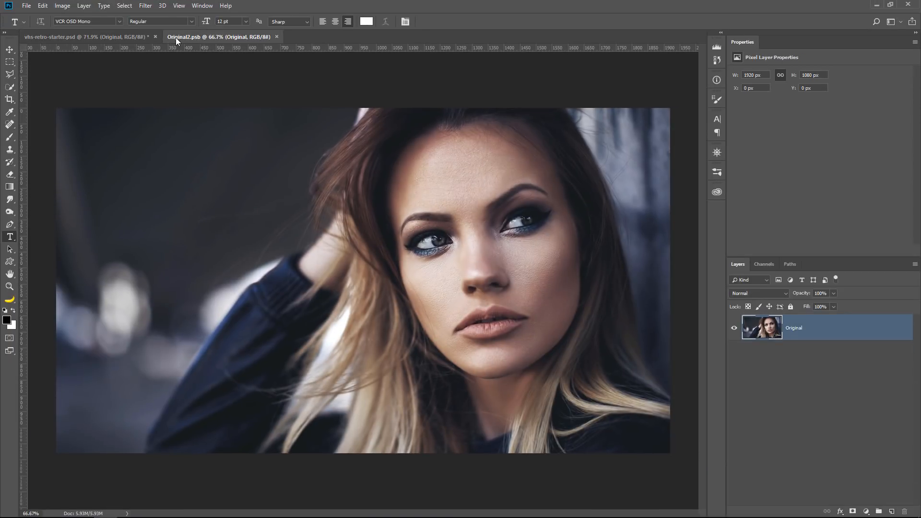
Step: Place the man's park portrait from Libraries into Original2.psb and save it
{"action": "left_click", "coordinate": [220, 36]}
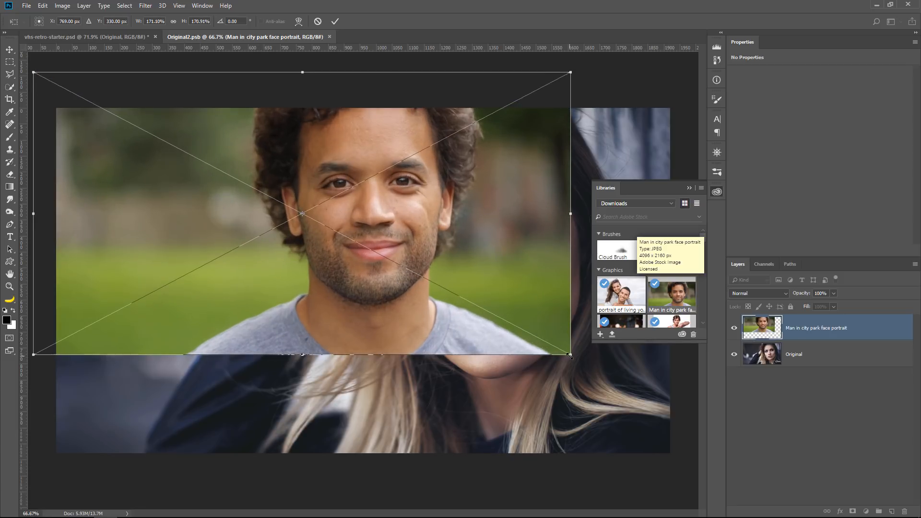
{"action": "left_click_drag", "start_coordinate": [569, 355], "coordinate": [694, 456]}
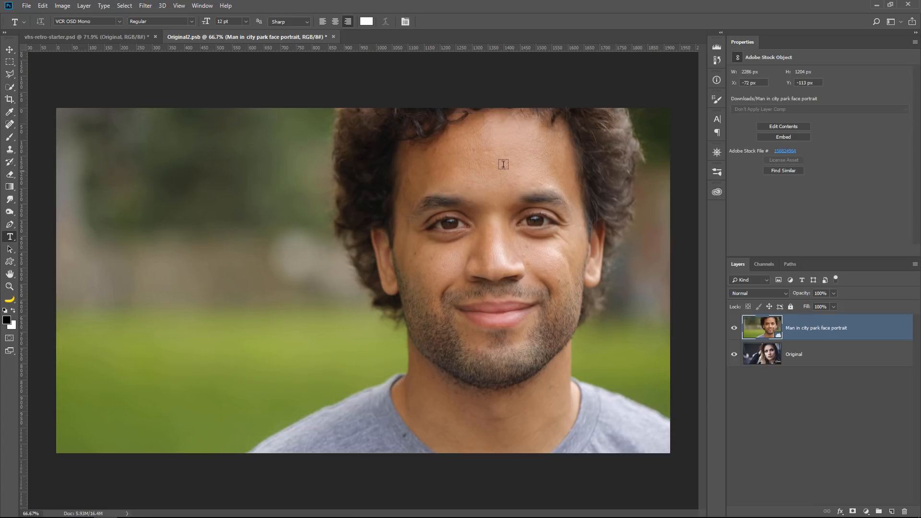
{"action": "key", "text": "Ctrl+s"}
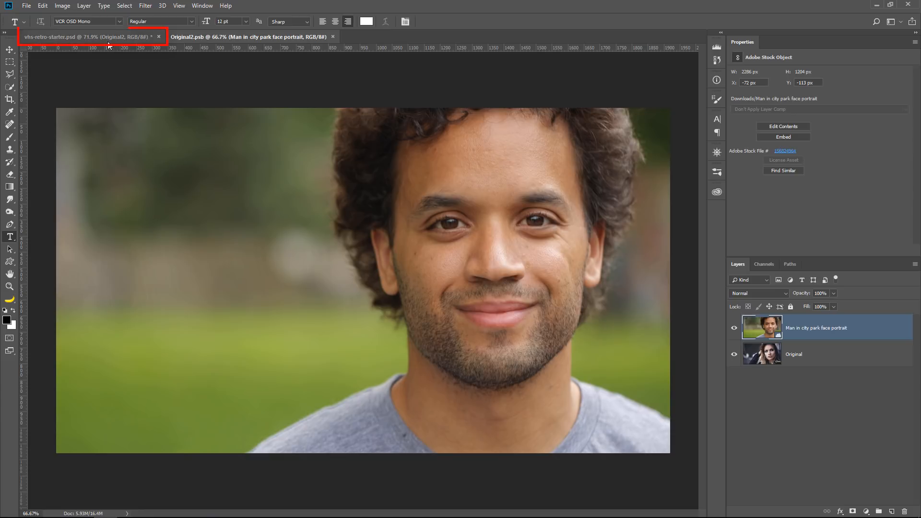
Step: Return to vhs-retro-starter.psd, close Original2.psb and save its changes
{"action": "left_click", "coordinate": [74, 35]}
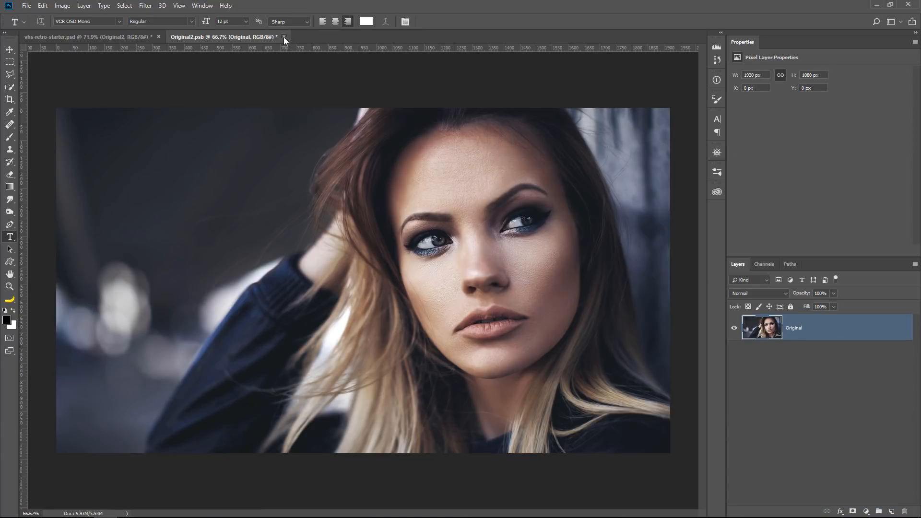
{"action": "left_click", "coordinate": [282, 36]}
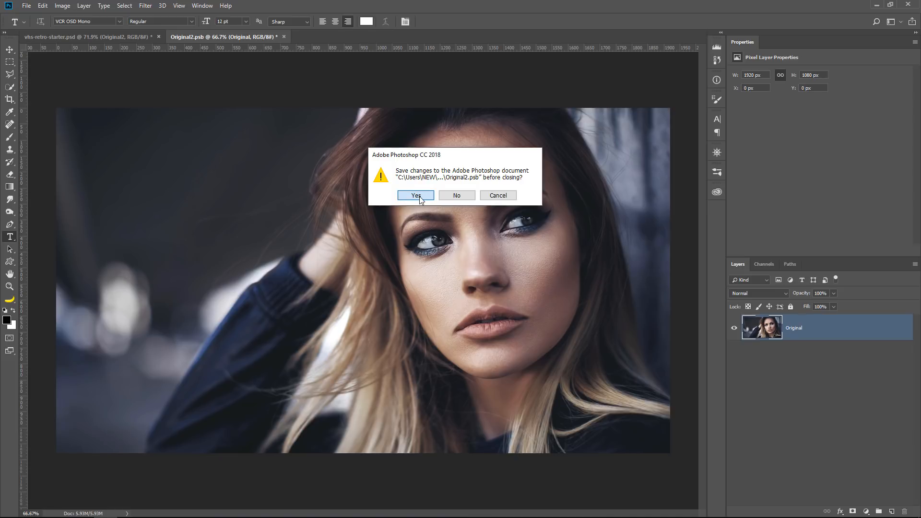
{"action": "left_click", "coordinate": [416, 196]}
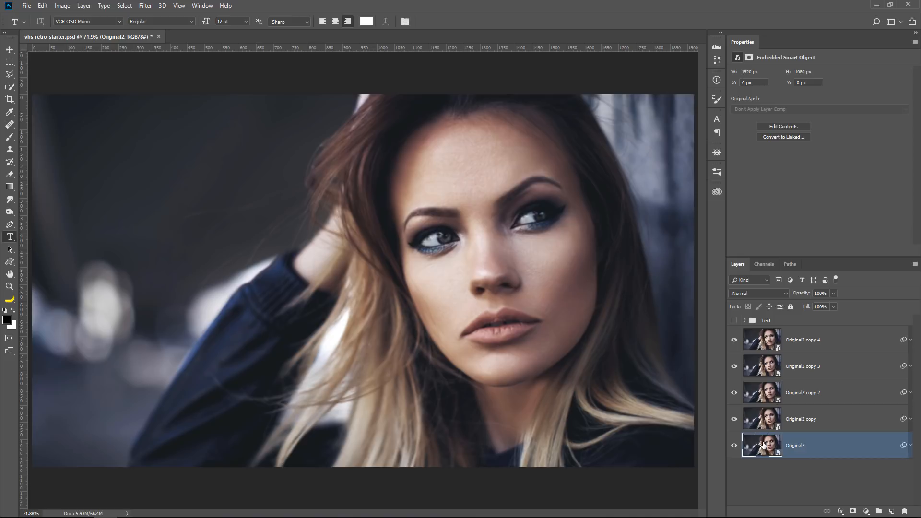
{"action": "mouse_move", "coordinate": [771, 474]}
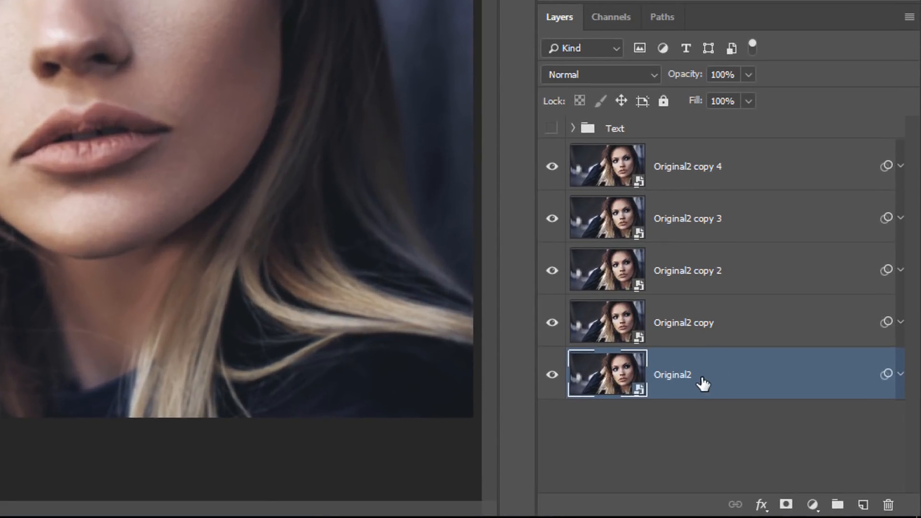
Step: Rename the bottom layer Original and the copies Red and Green
{"action": "double_click", "coordinate": [673, 374]}
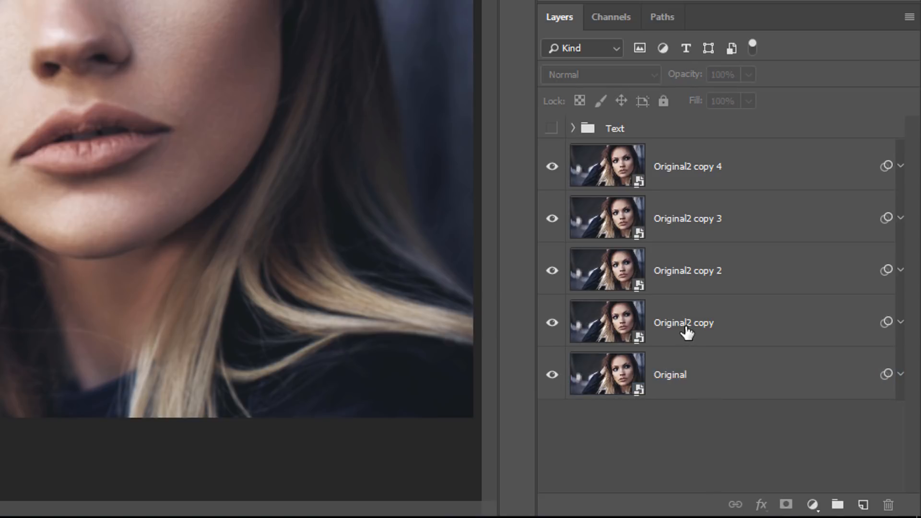
{"action": "double_click", "coordinate": [683, 323]}
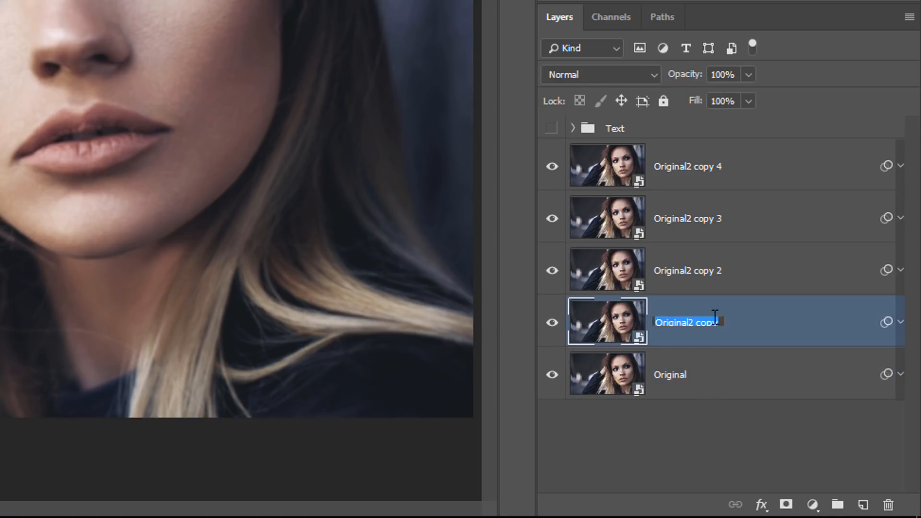
{"action": "type", "text": "Red"}
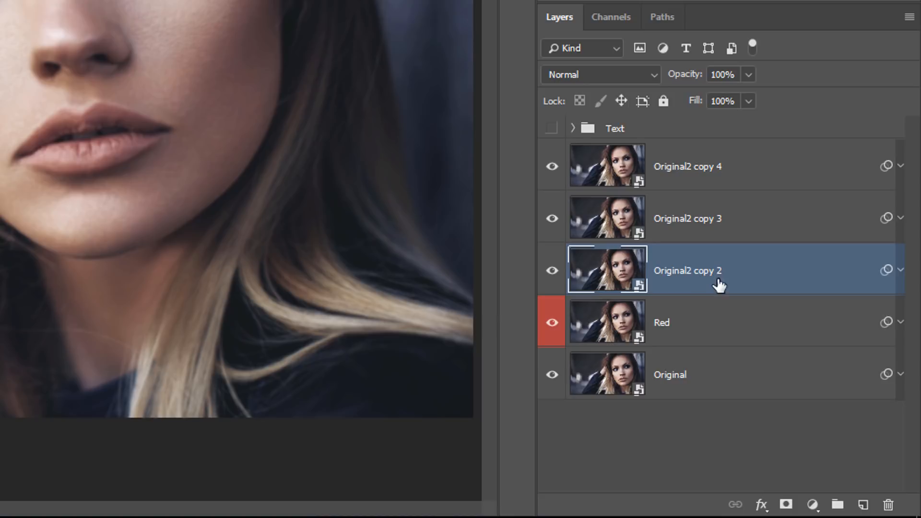
{"action": "type", "text": "Gre"}
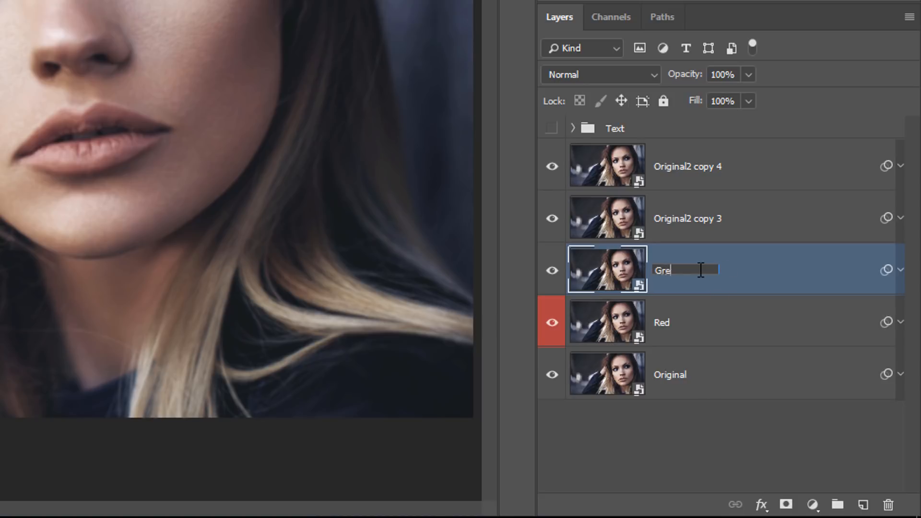
Step: Give the Green and Distortion layers their green and orange colour labels
{"action": "right_click", "coordinate": [704, 276]}
{"action": "type", "text": "Distortion"}
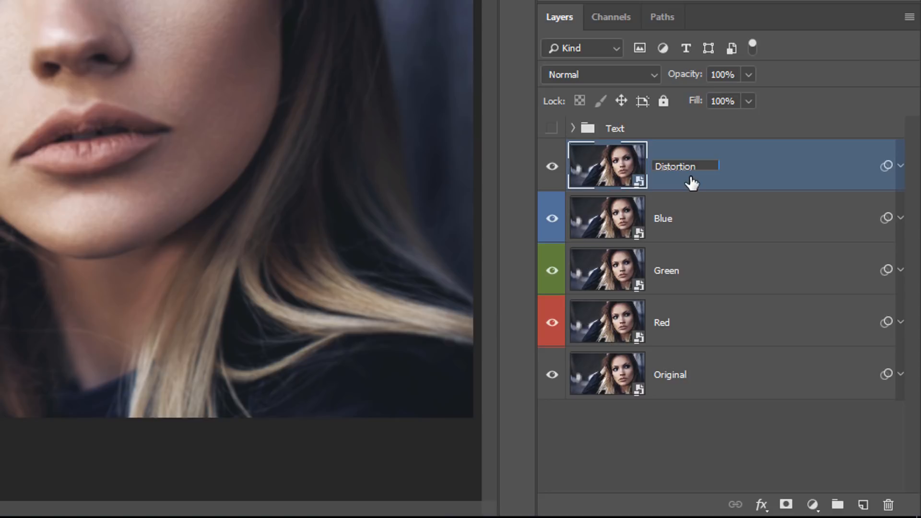
{"action": "right_click", "coordinate": [693, 165]}
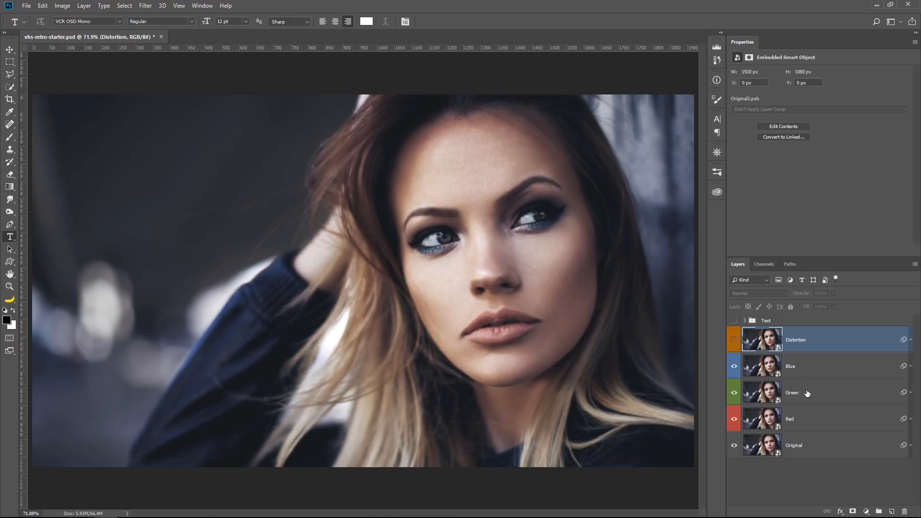
{"action": "mouse_move", "coordinate": [800, 426]}
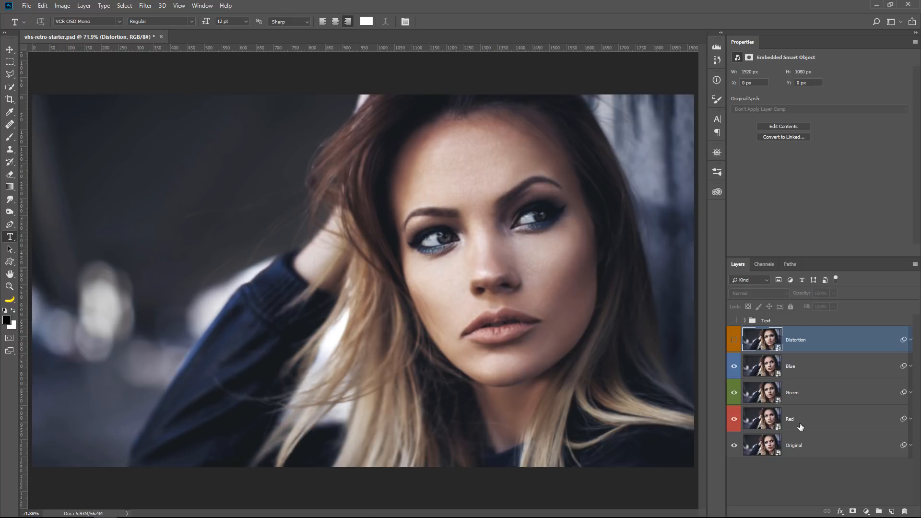
Step: Start a Shear distortion on the Blue layer and bend its curve into a slight wave
{"action": "left_click", "coordinate": [806, 367]}
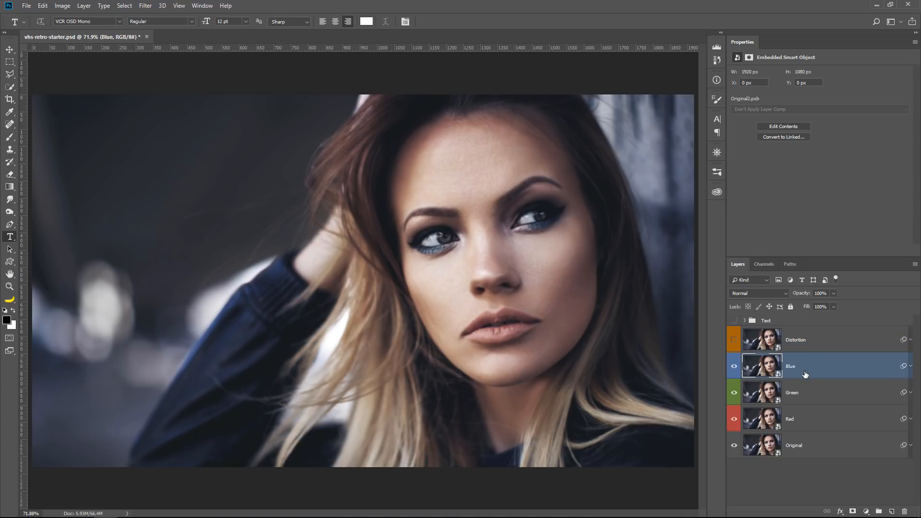
{"action": "mouse_move", "coordinate": [148, 6]}
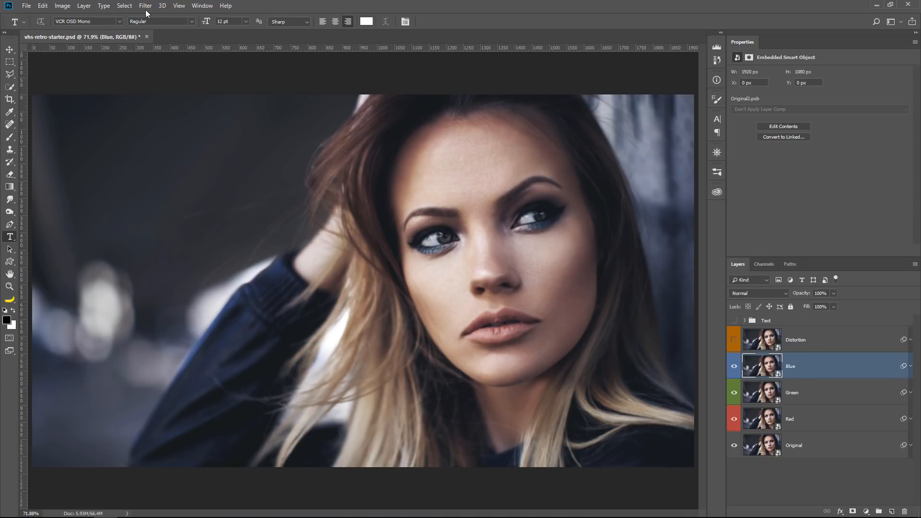
{"action": "left_click", "coordinate": [148, 4]}
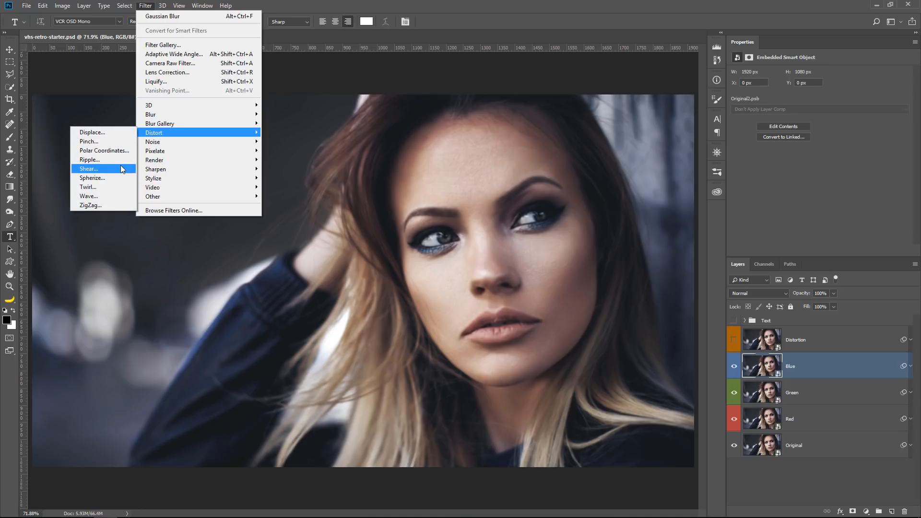
{"action": "left_click", "coordinate": [88, 168]}
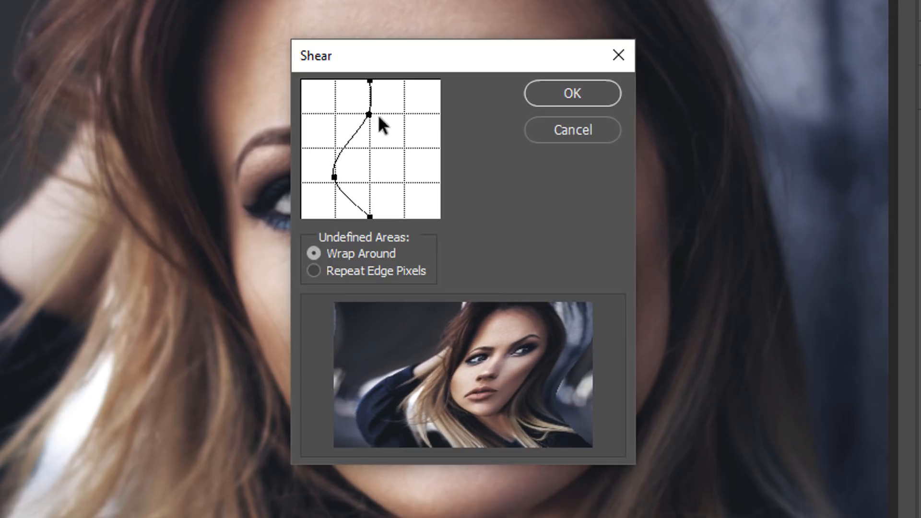
{"action": "left_click_drag", "start_coordinate": [366, 114], "coordinate": [410, 124]}
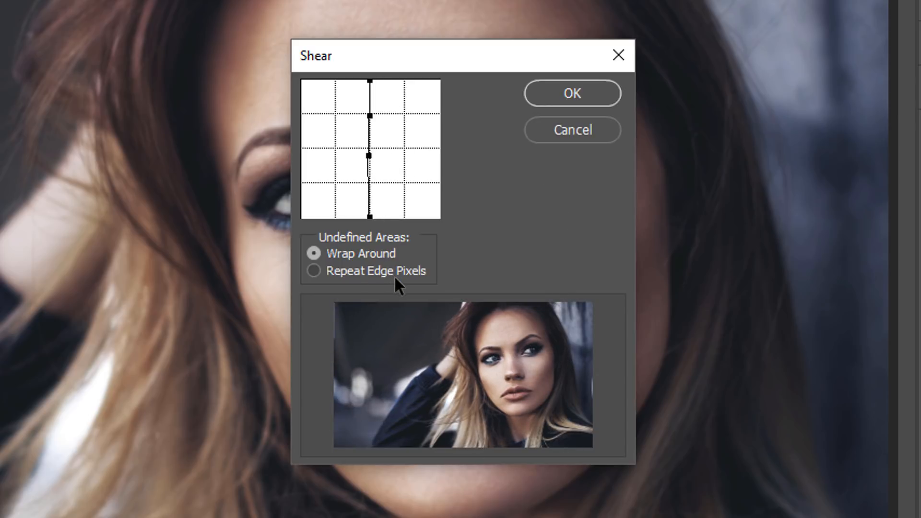
{"action": "mouse_move", "coordinate": [414, 272]}
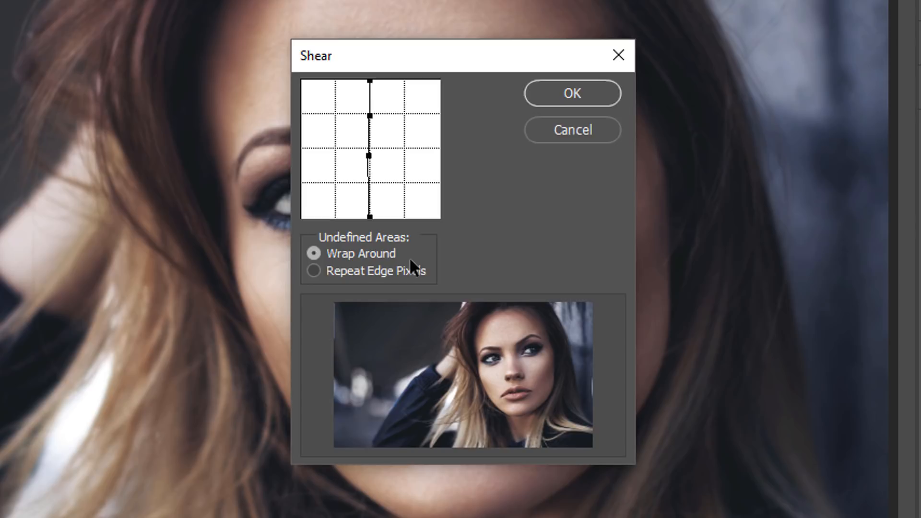
{"action": "left_click_drag", "start_coordinate": [369, 156], "coordinate": [329, 161]}
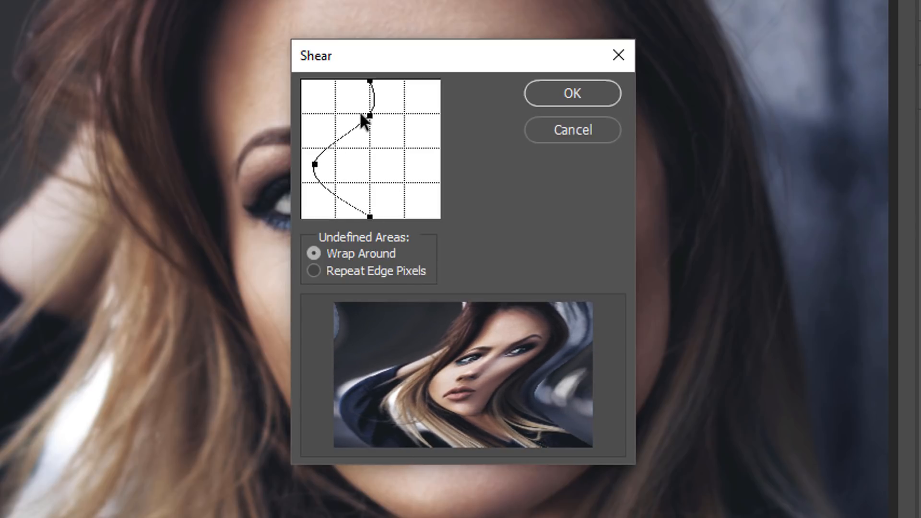
{"action": "left_click_drag", "start_coordinate": [365, 121], "coordinate": [318, 170]}
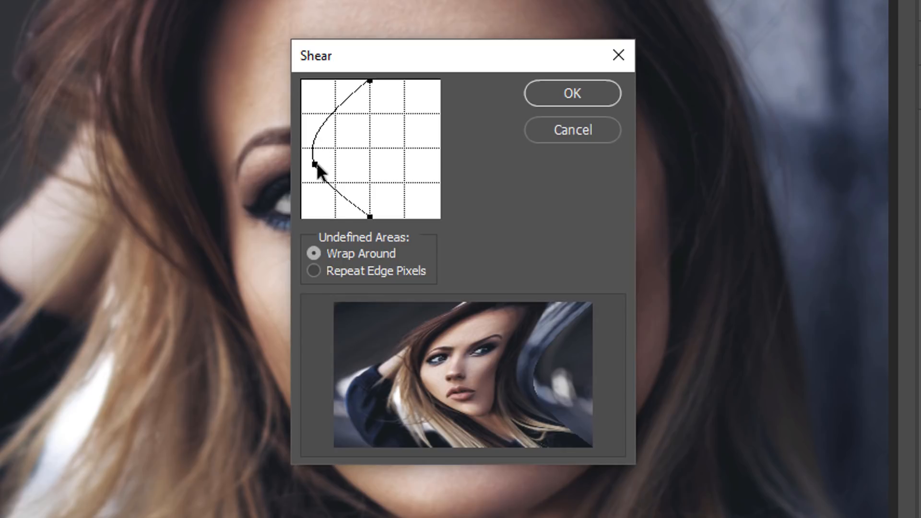
{"action": "left_click_drag", "start_coordinate": [315, 163], "coordinate": [371, 147]}
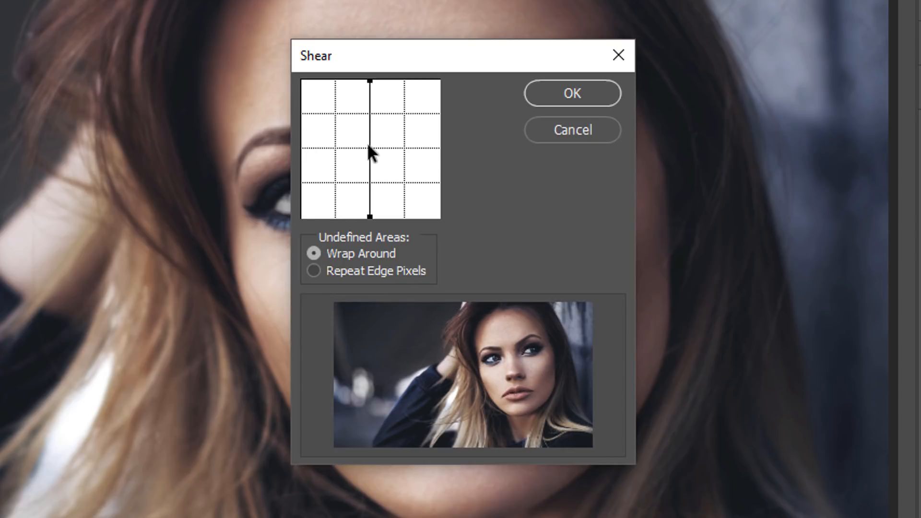
{"action": "left_click_drag", "start_coordinate": [370, 147], "coordinate": [432, 148]}
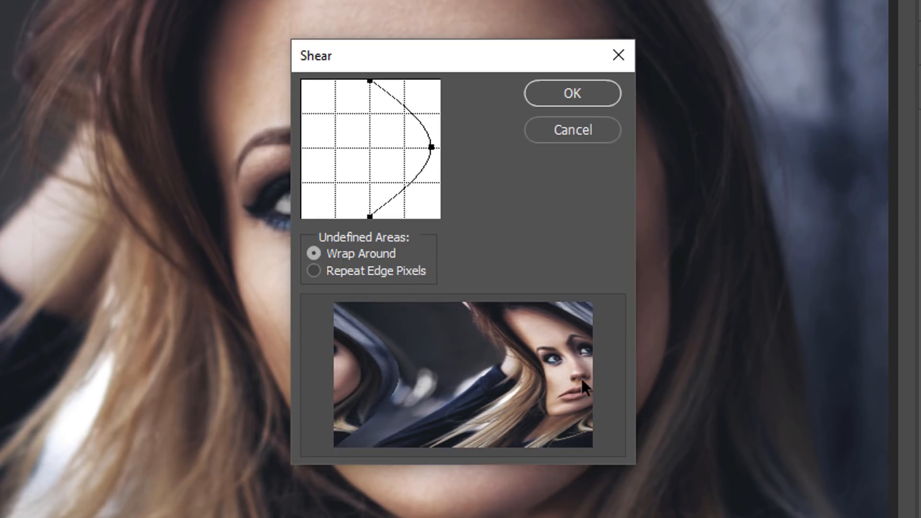
{"action": "mouse_move", "coordinate": [661, 401]}
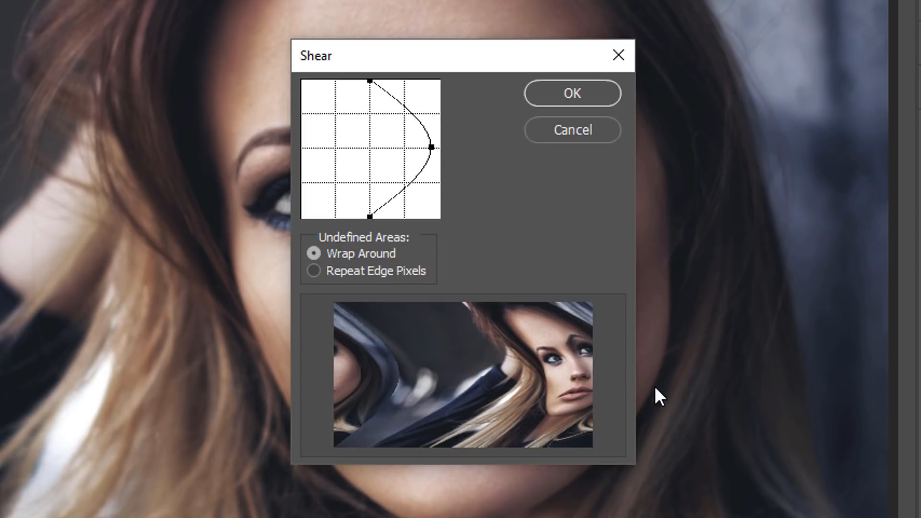
{"action": "mouse_move", "coordinate": [337, 352]}
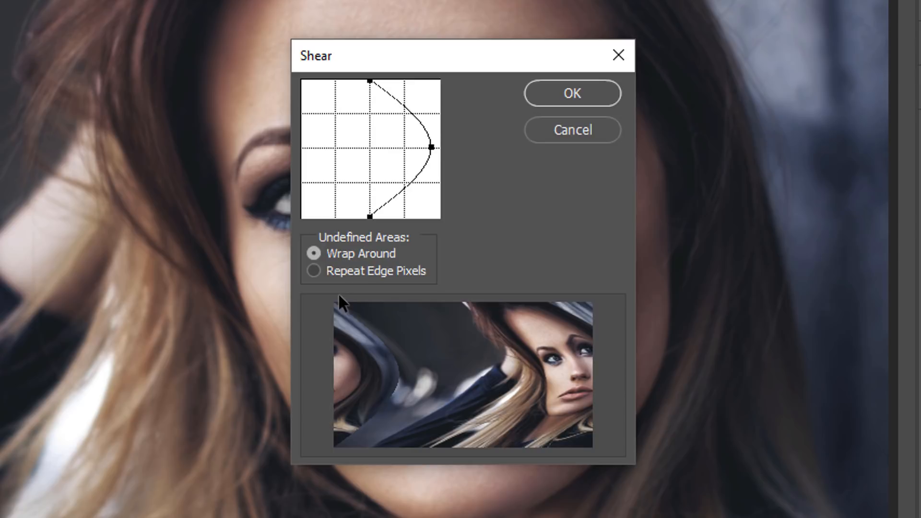
{"action": "mouse_move", "coordinate": [344, 282]}
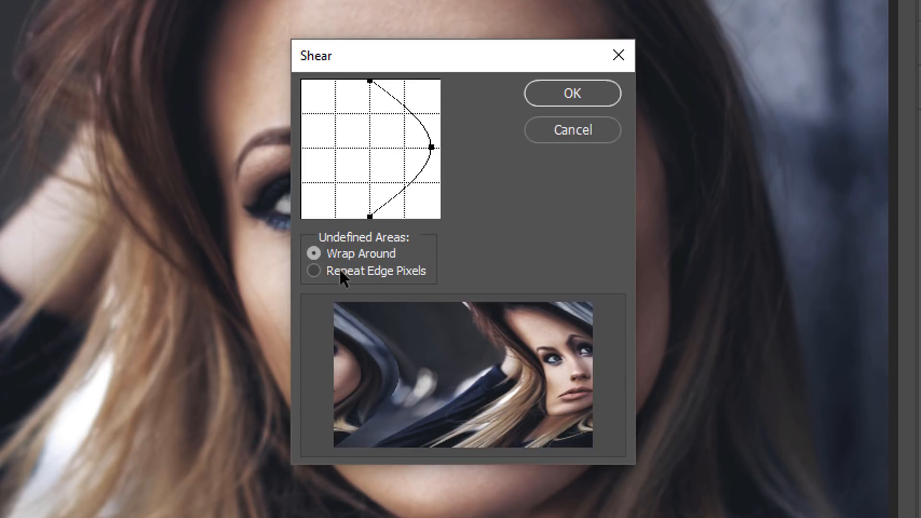
Step: Try Repeat Edge Pixels, settle on Wrap Around and apply the subtle shear to Blue
{"action": "left_click", "coordinate": [312, 271]}
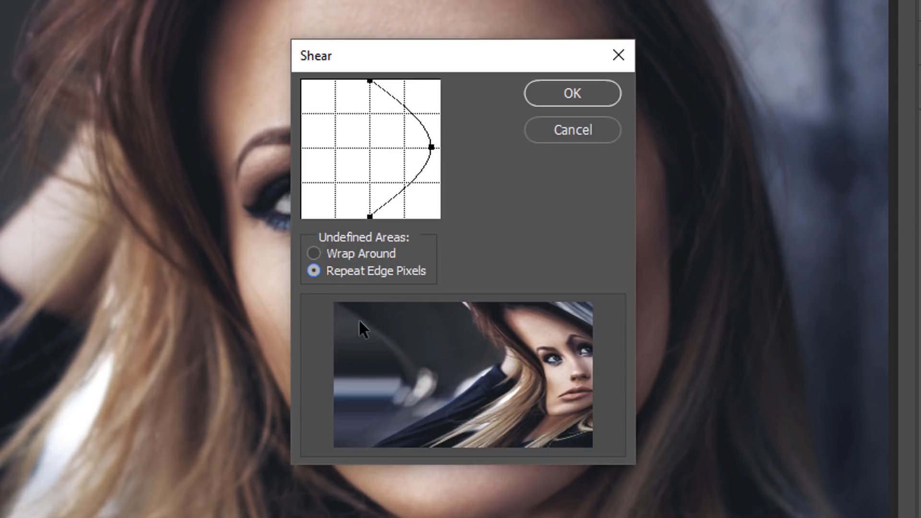
{"action": "mouse_move", "coordinate": [406, 393]}
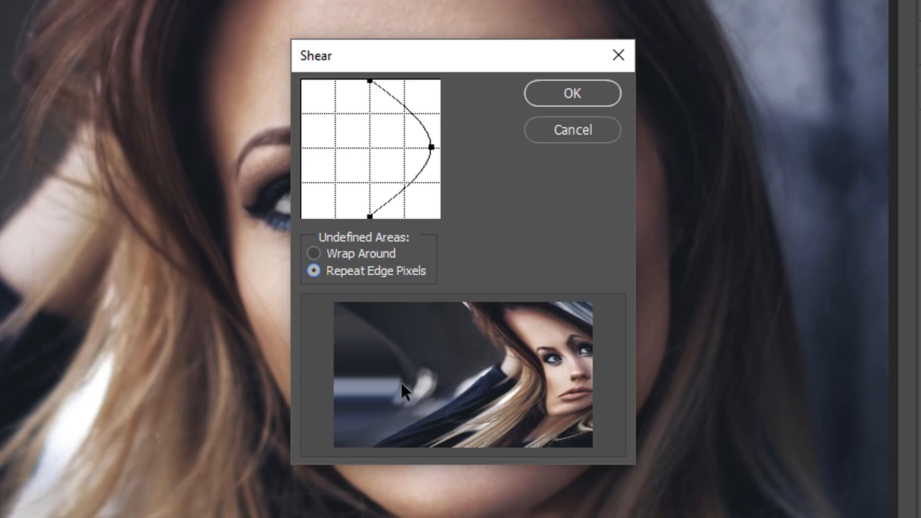
{"action": "mouse_move", "coordinate": [386, 391]}
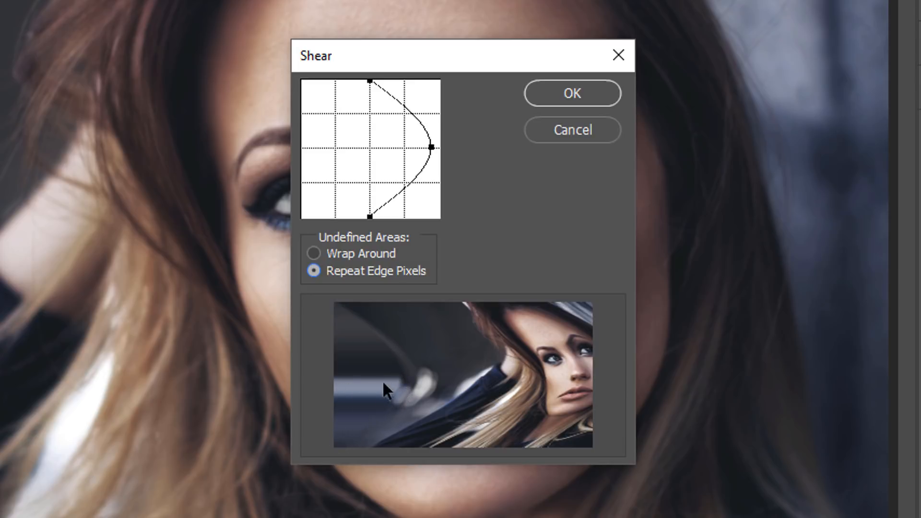
{"action": "mouse_move", "coordinate": [365, 259]}
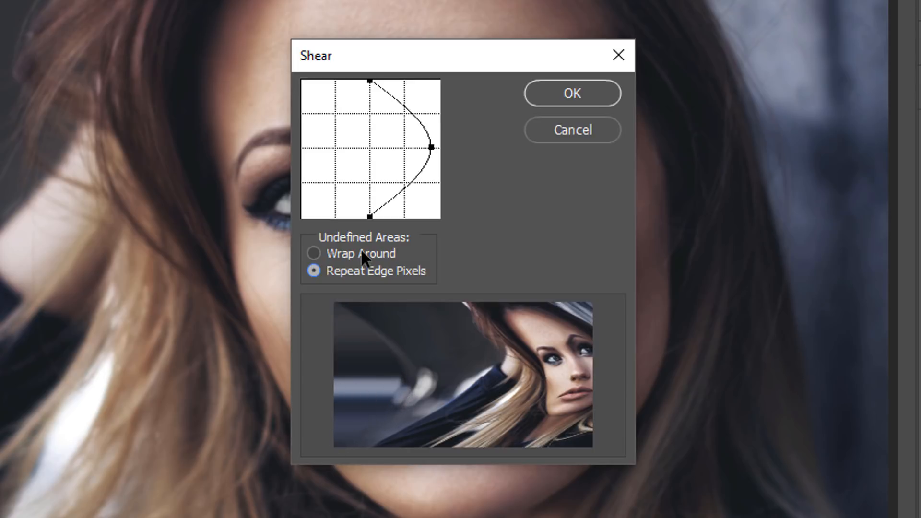
{"action": "left_click", "coordinate": [312, 253]}
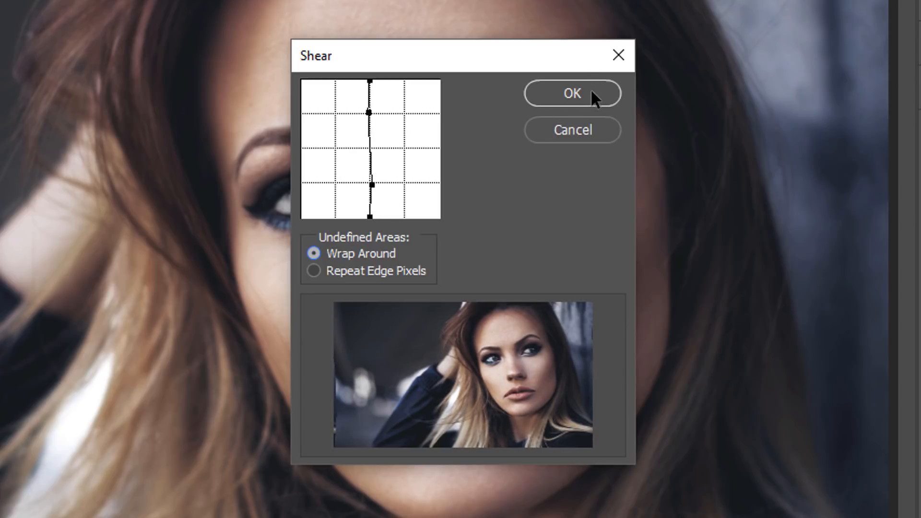
{"action": "left_click", "coordinate": [572, 94]}
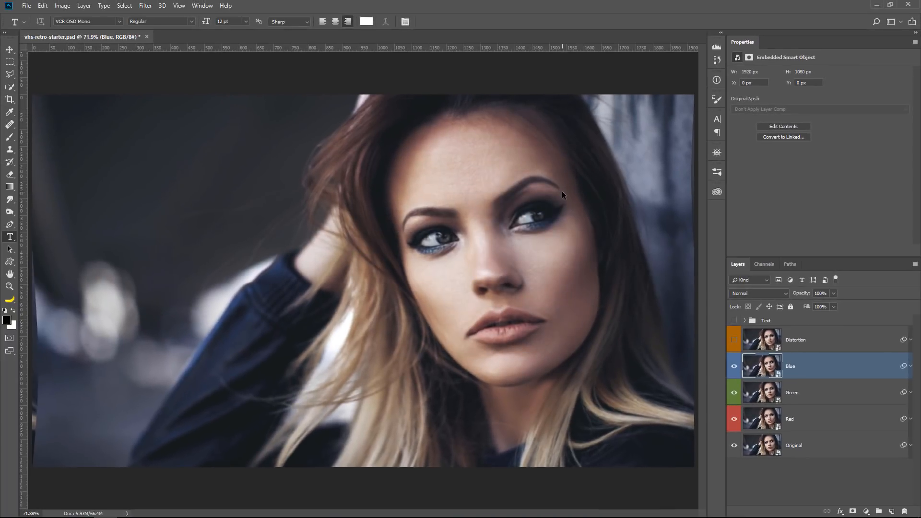
Step: Set the Blue layer's Blending Options to its blue channel only by unchecking R and G
{"action": "left_click", "coordinate": [734, 367]}
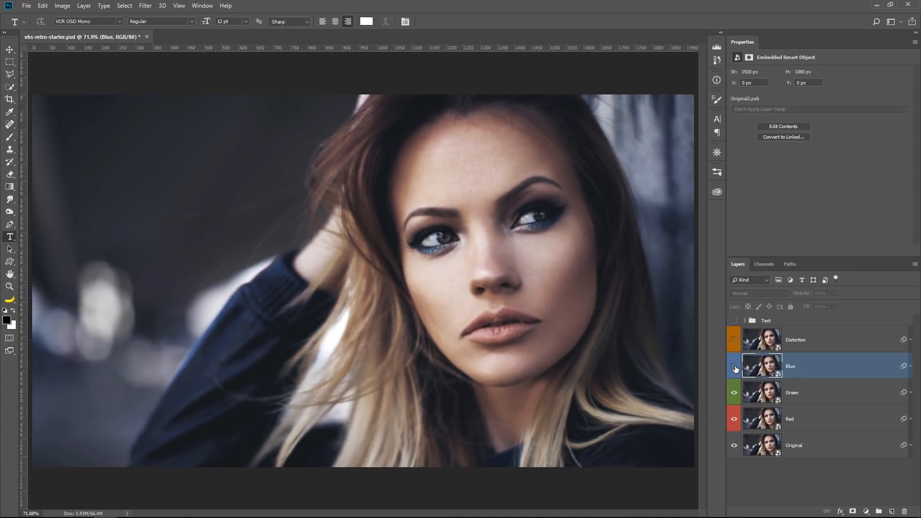
{"action": "left_click", "coordinate": [734, 367]}
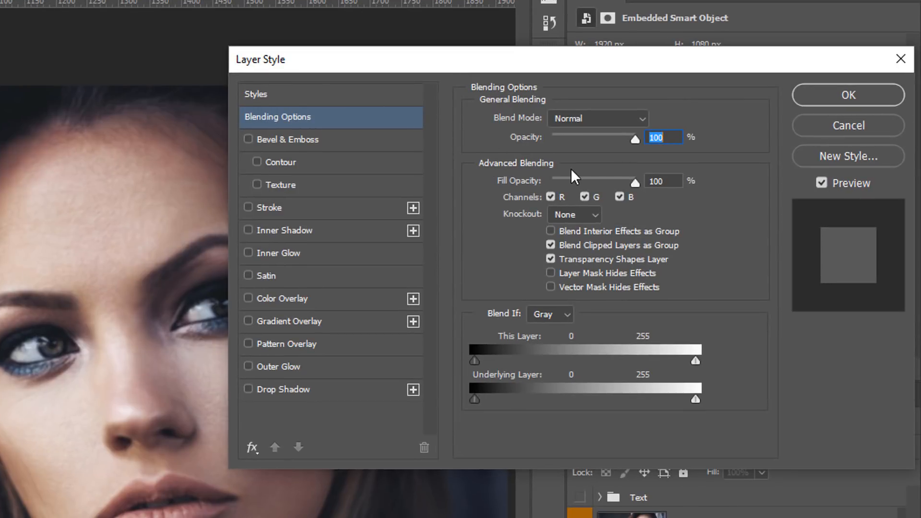
{"action": "mouse_move", "coordinate": [572, 184]}
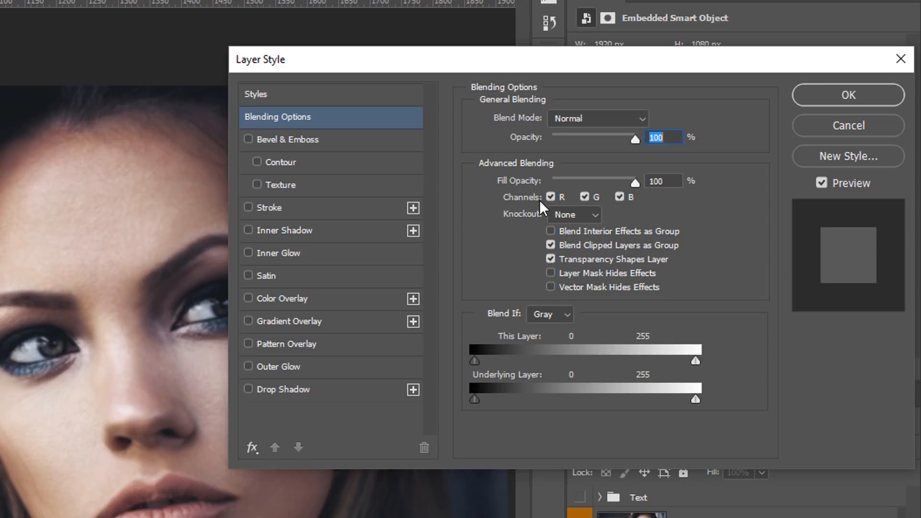
{"action": "left_click", "coordinate": [619, 197]}
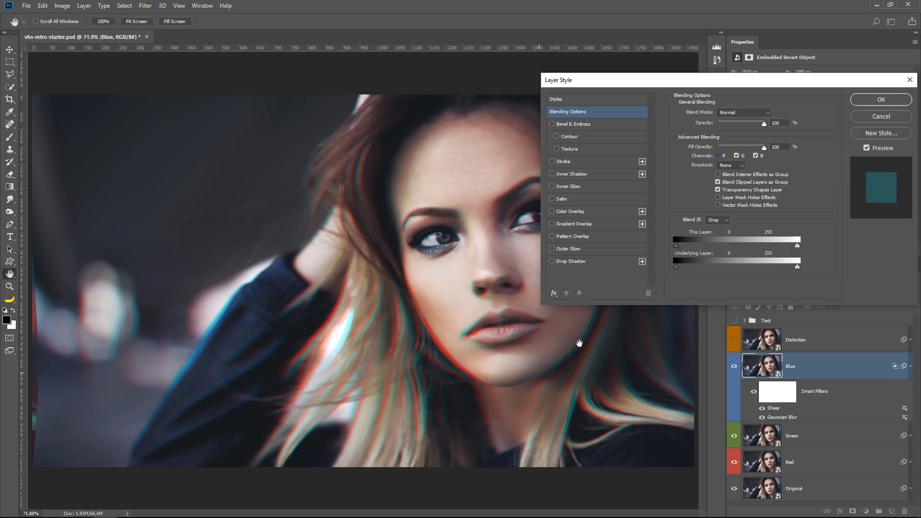
{"action": "mouse_move", "coordinate": [453, 344]}
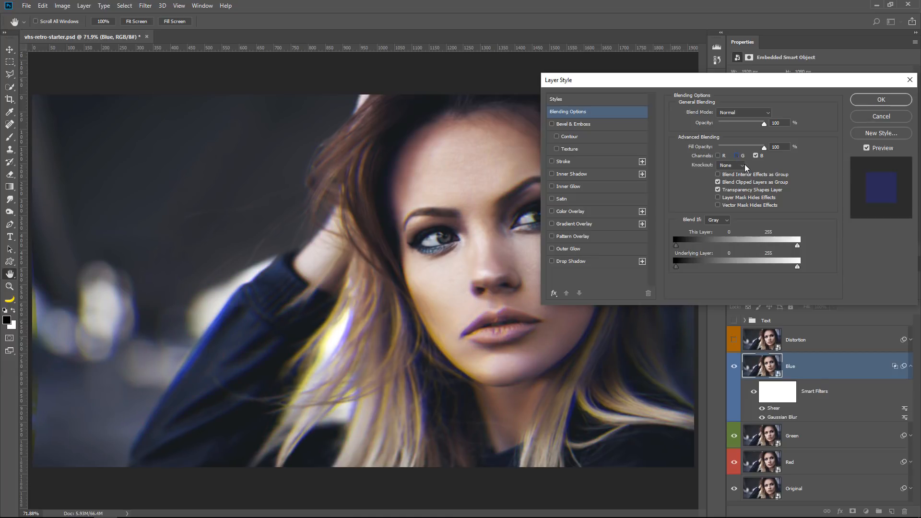
{"action": "left_click", "coordinate": [755, 155]}
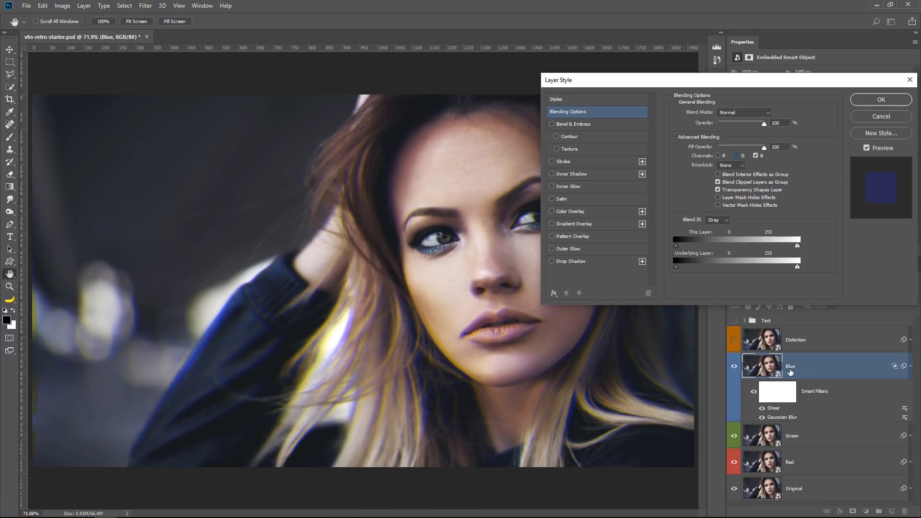
{"action": "mouse_move", "coordinate": [757, 374]}
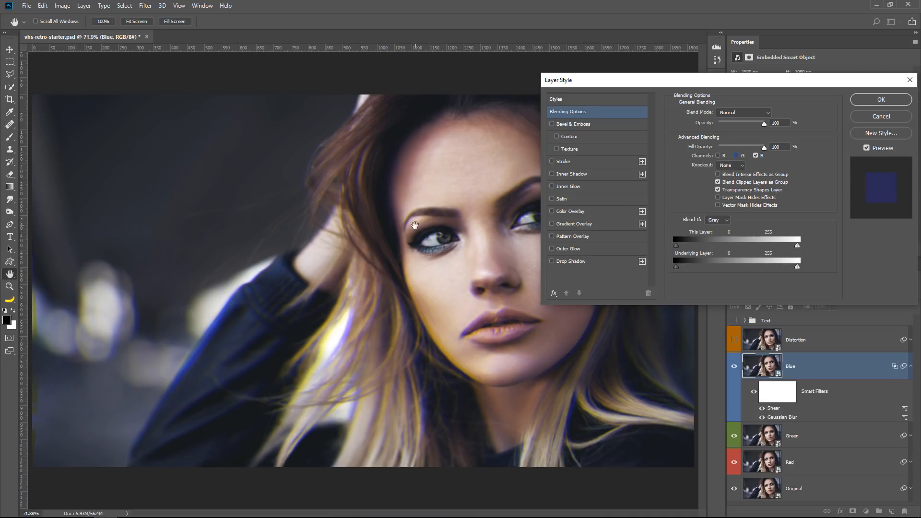
{"action": "mouse_move", "coordinate": [469, 323]}
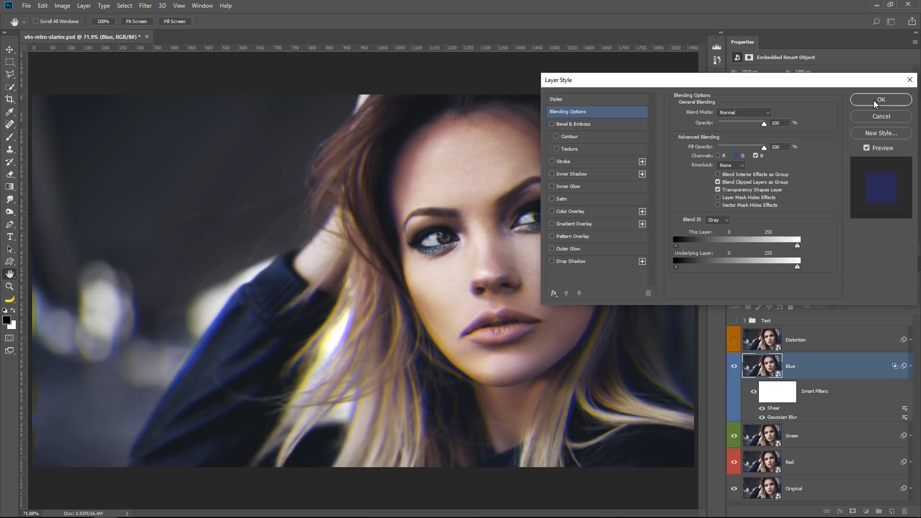
{"action": "left_click", "coordinate": [881, 100]}
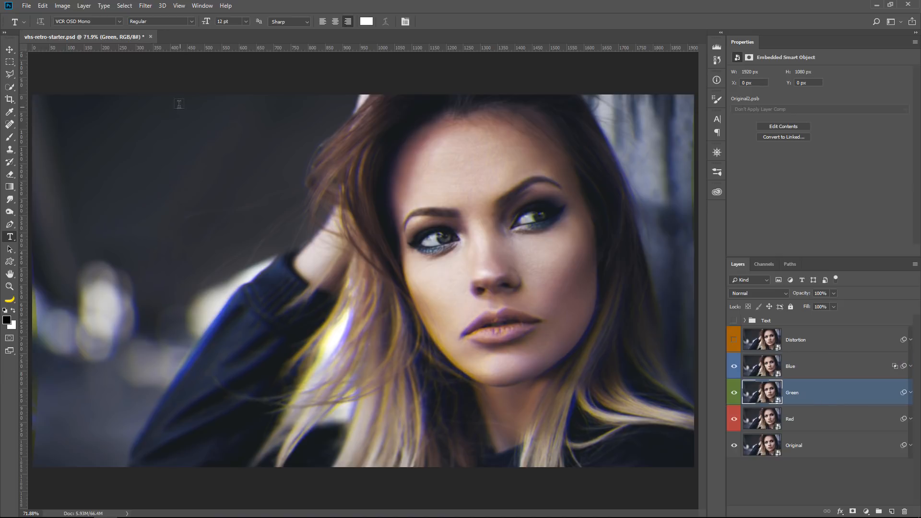
Step: Give the Green layer its own slightly bent Shear distortion
{"action": "left_click", "coordinate": [150, 6]}
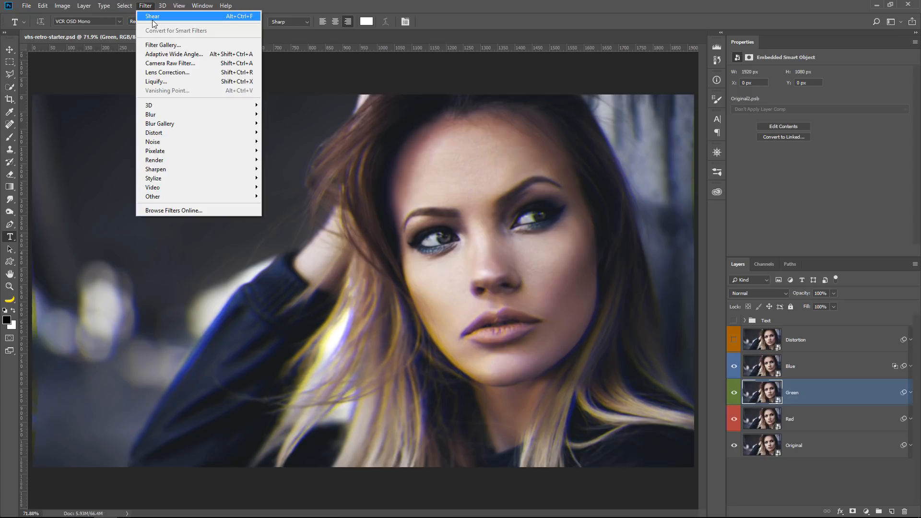
{"action": "left_click", "coordinate": [155, 18]}
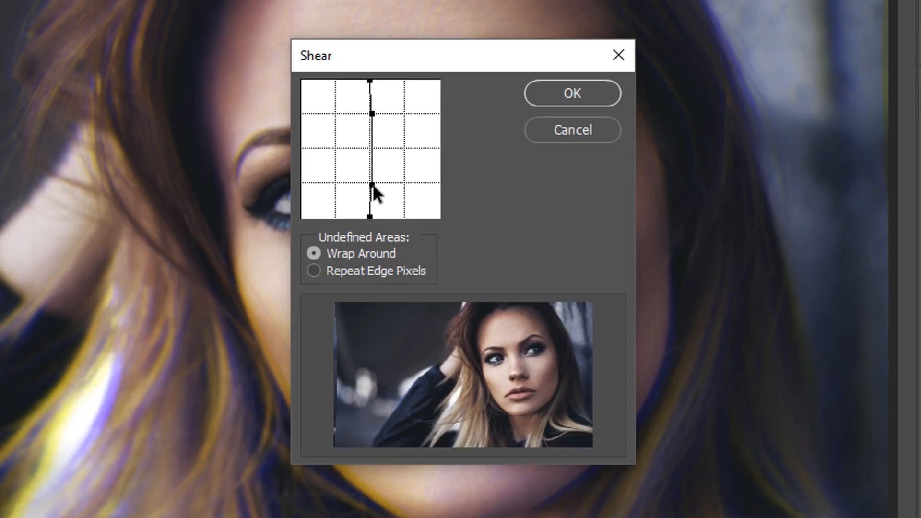
{"action": "left_click_drag", "start_coordinate": [371, 193], "coordinate": [366, 186]}
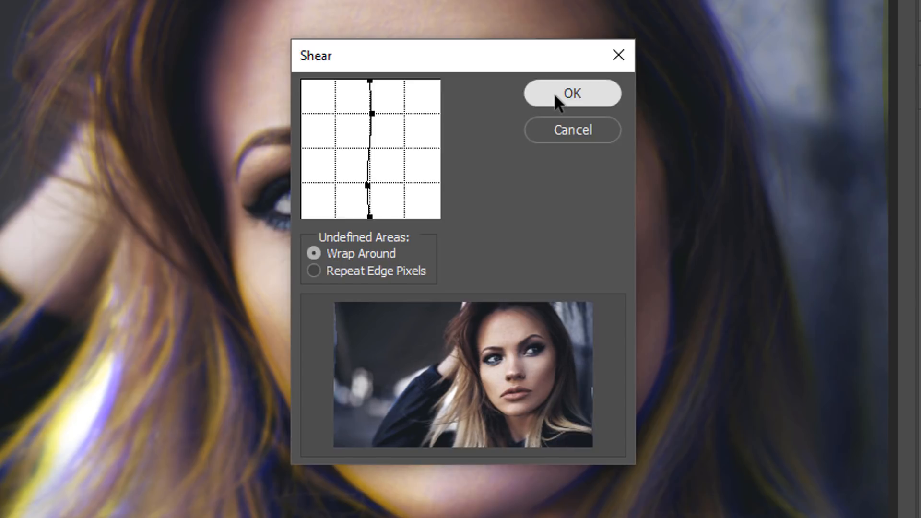
{"action": "left_click", "coordinate": [572, 93]}
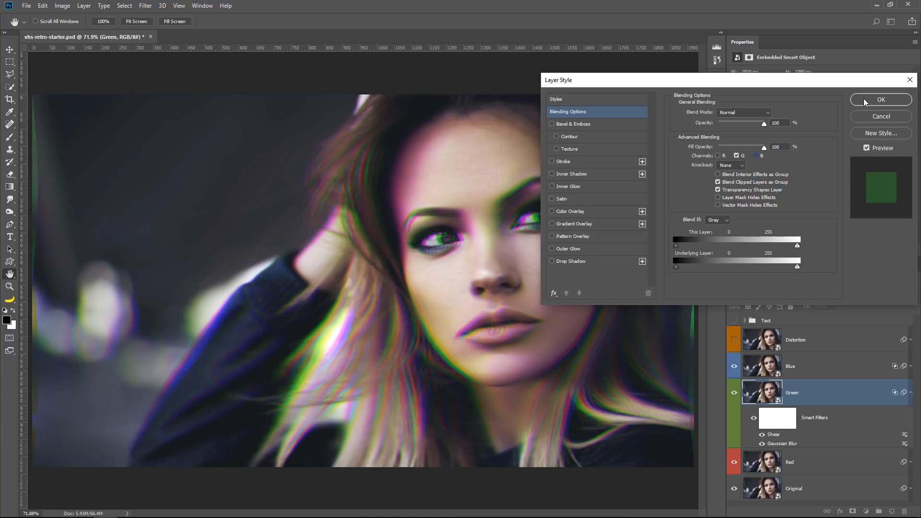
Step: Confirm green-only channel blending on the Green layer
{"action": "left_click", "coordinate": [881, 100]}
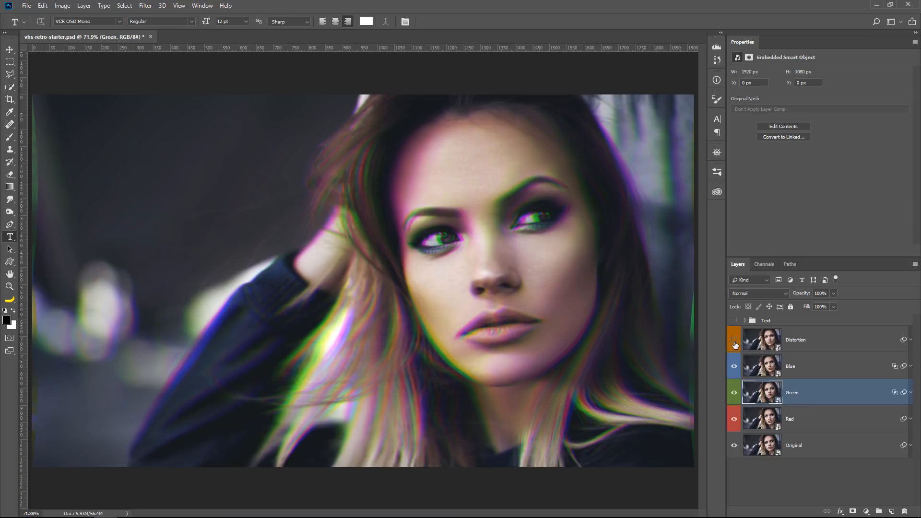
Step: Apply a Shear filter to the Distortion layer with an S-shaped curve and Wrap Around
{"action": "left_click", "coordinate": [734, 340]}
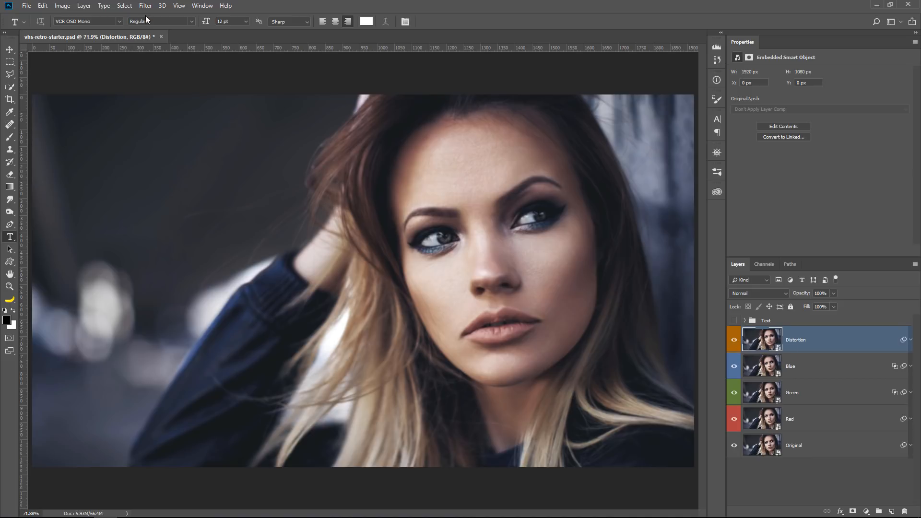
{"action": "left_click", "coordinate": [146, 6]}
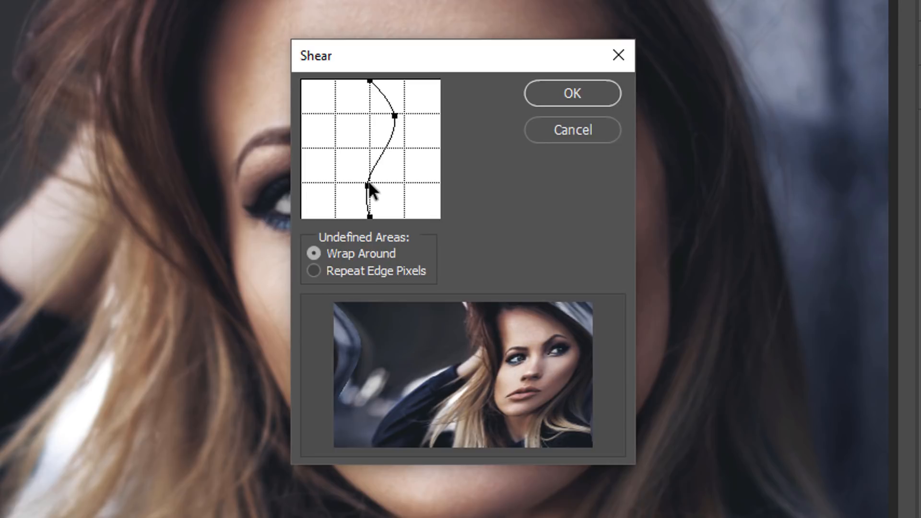
{"action": "left_click_drag", "start_coordinate": [366, 193], "coordinate": [331, 178]}
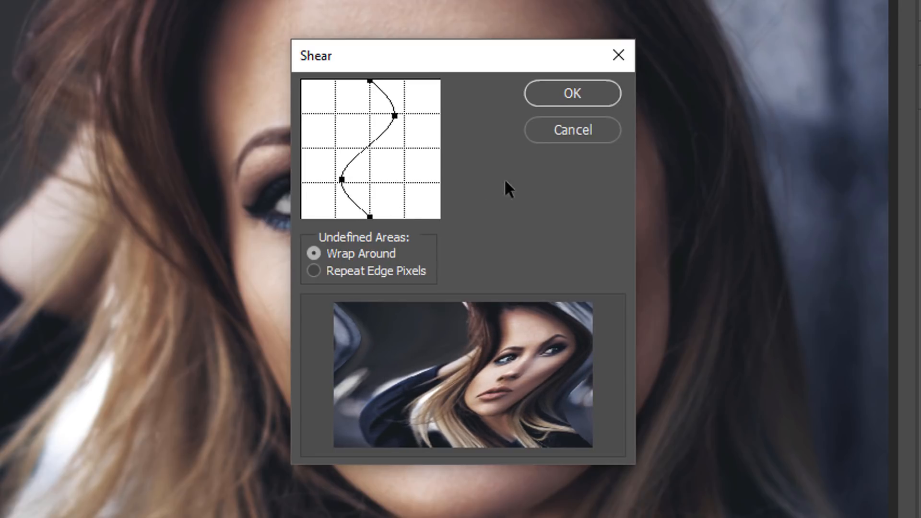
{"action": "left_click", "coordinate": [572, 93]}
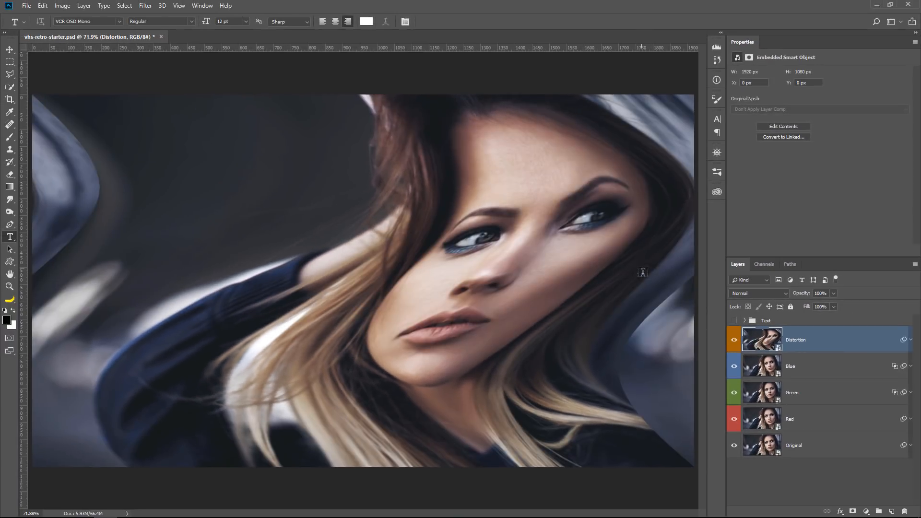
Step: Add a layer mask to Distortion and view the mask alone to paint black horizontal stripes
{"action": "left_click", "coordinate": [854, 511]}
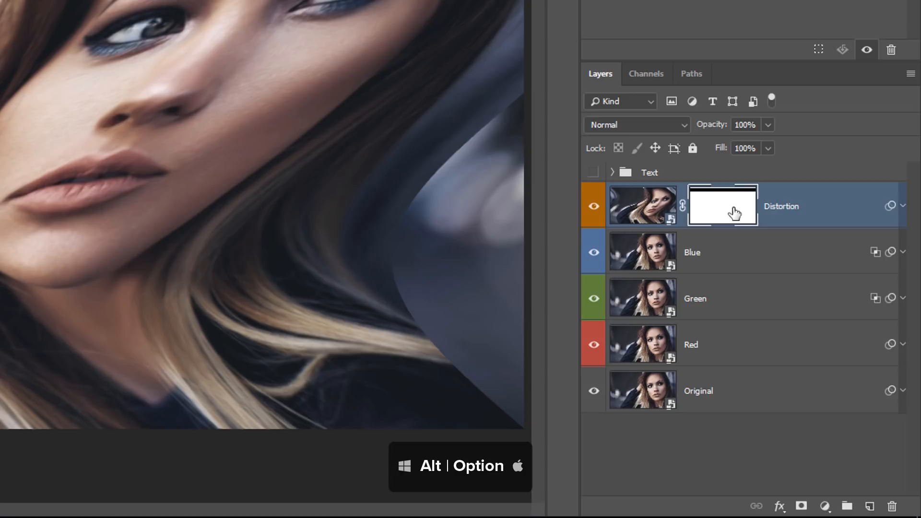
{"action": "left_click", "coordinate": [723, 206]}
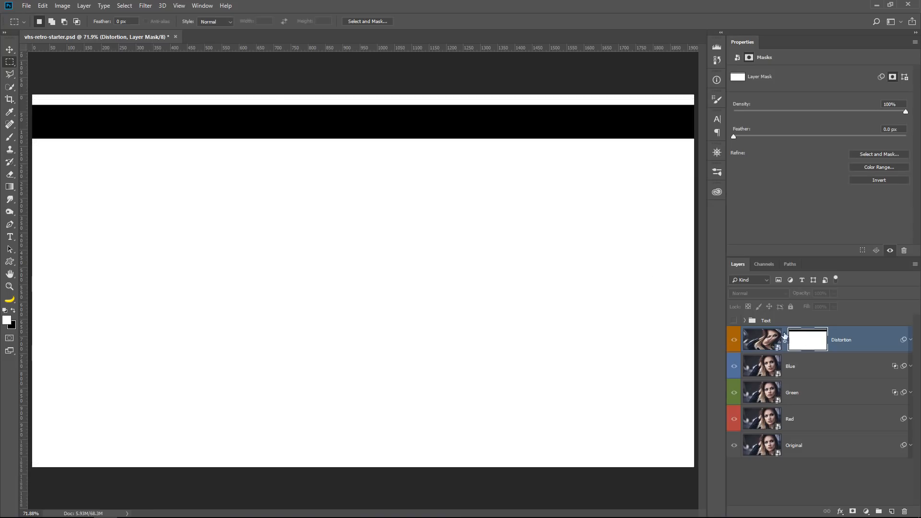
{"action": "mouse_move", "coordinate": [287, 137]}
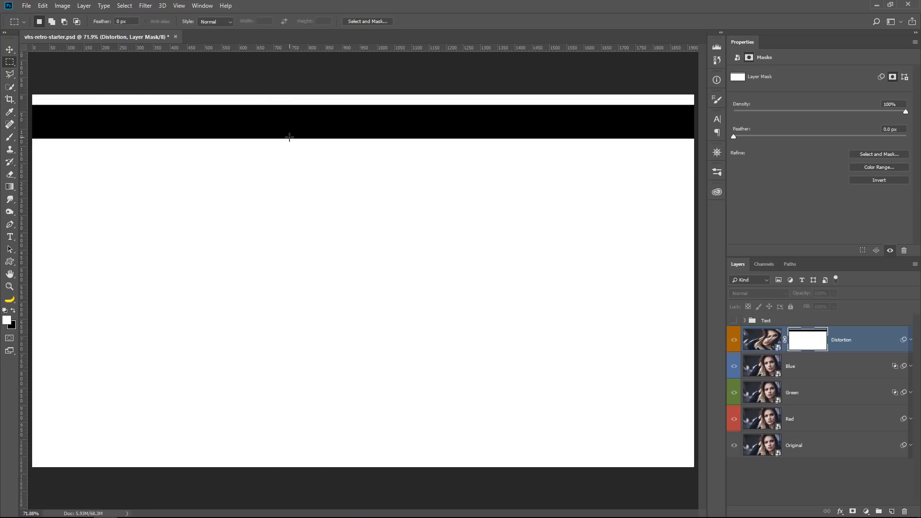
{"action": "mouse_move", "coordinate": [31, 147]}
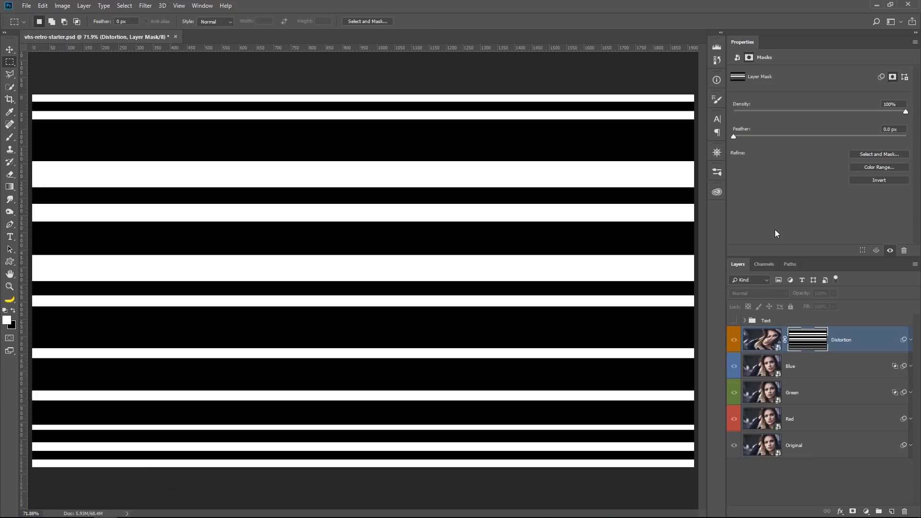
{"action": "mouse_move", "coordinate": [577, 127]}
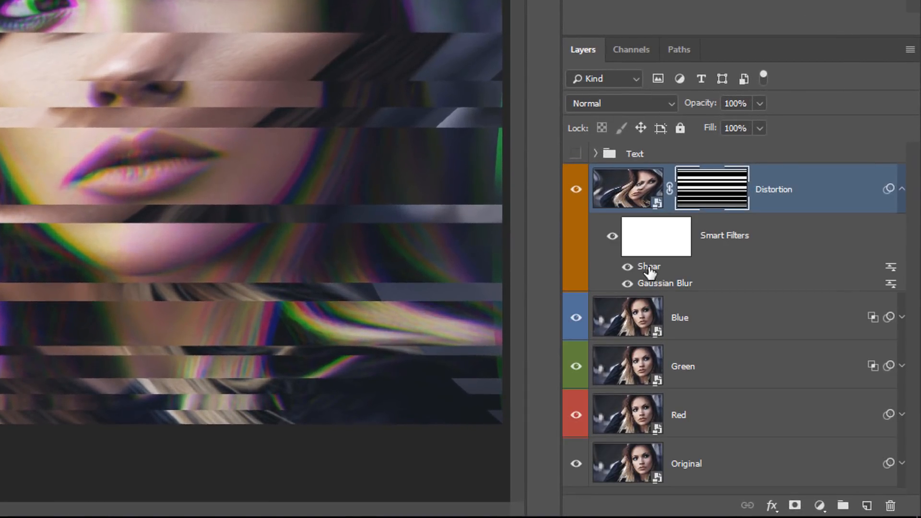
Step: Reopen the Shear smart filter, reshape its curve, and reapply it to Distortion
{"action": "double_click", "coordinate": [649, 267]}
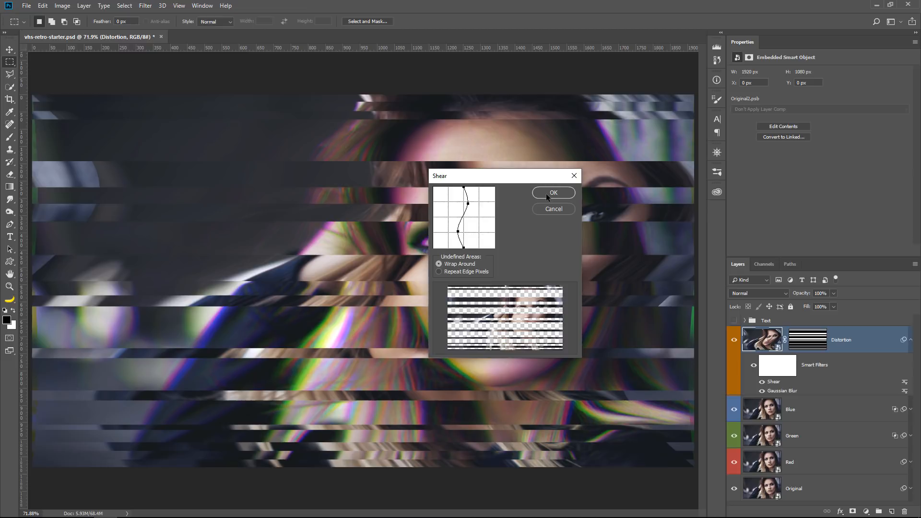
{"action": "left_click", "coordinate": [554, 192]}
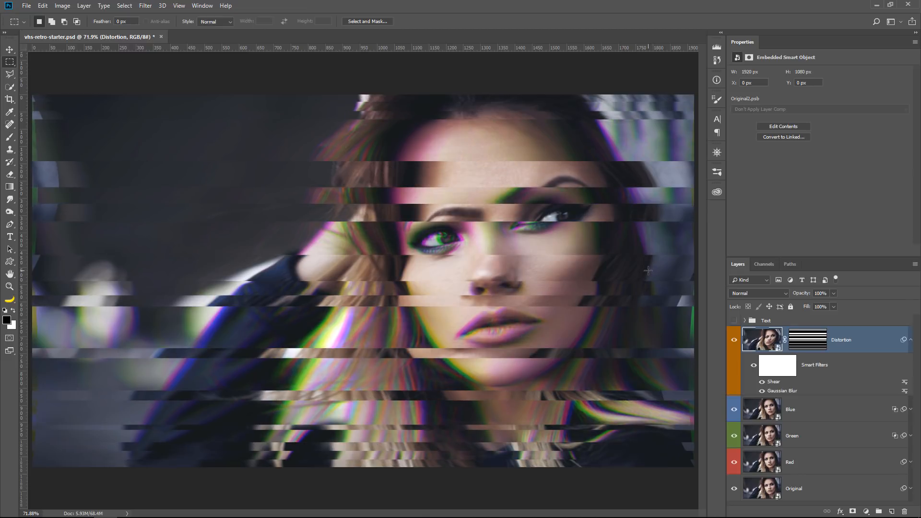
{"action": "mouse_move", "coordinate": [405, 309]}
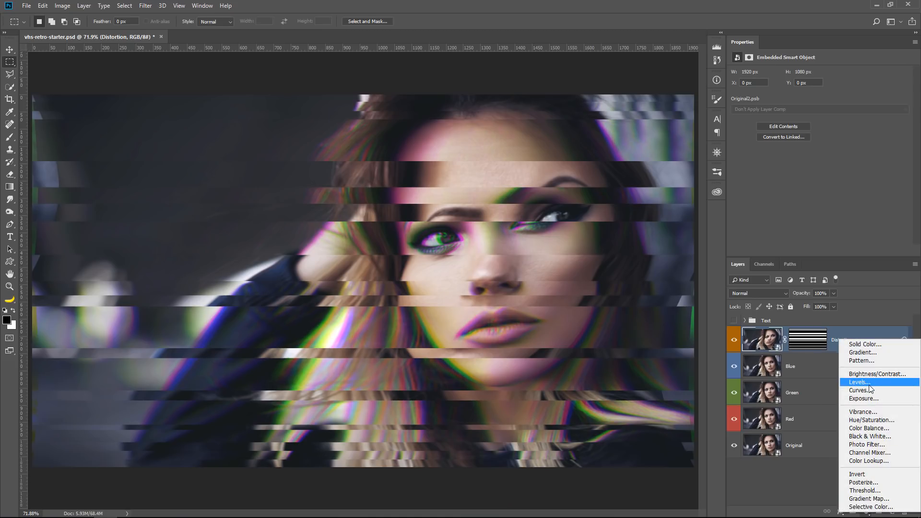
Step: Add a Levels layer clipped to Distortion with midtones at 0.90, then reselect Distortion
{"action": "left_click", "coordinate": [858, 382]}
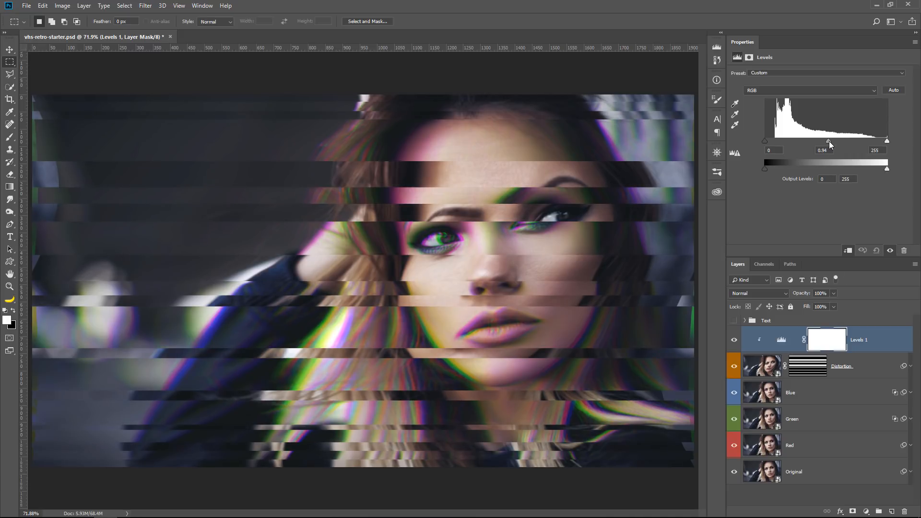
{"action": "left_click_drag", "start_coordinate": [830, 142], "coordinate": [830, 142]}
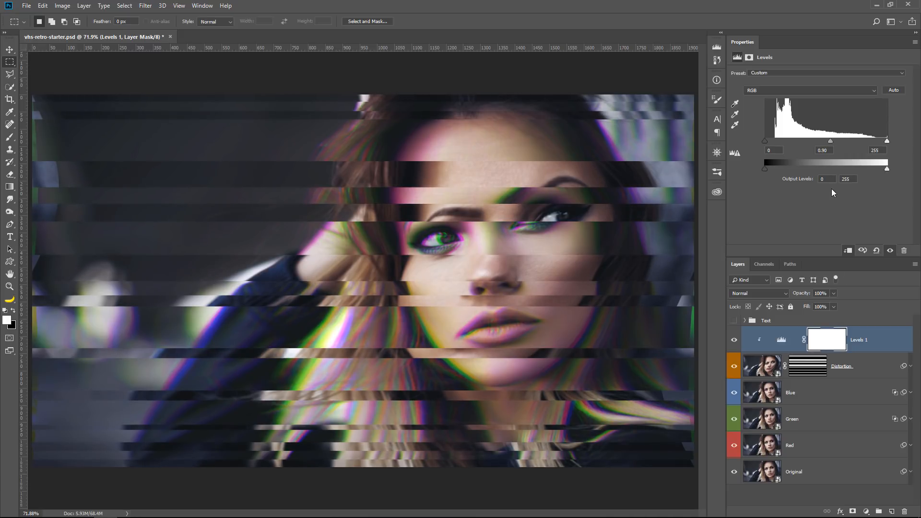
{"action": "left_click", "coordinate": [733, 367]}
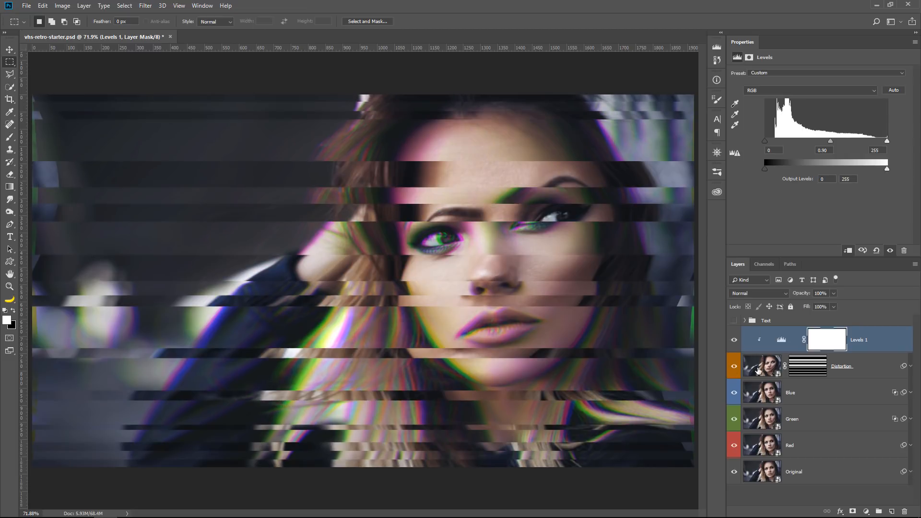
{"action": "left_click", "coordinate": [852, 377]}
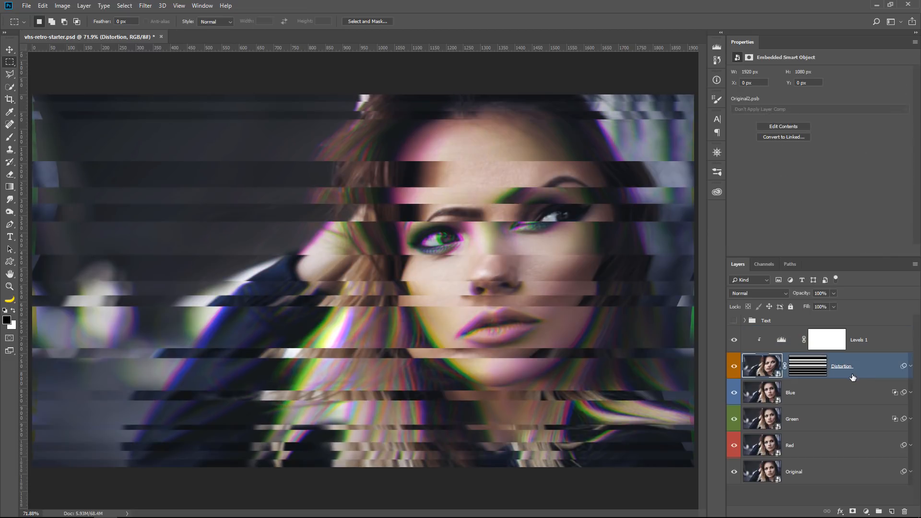
Step: Add Noise to the Distortion layer at about 2%, Uniform and Monochromatic
{"action": "left_click", "coordinate": [146, 5]}
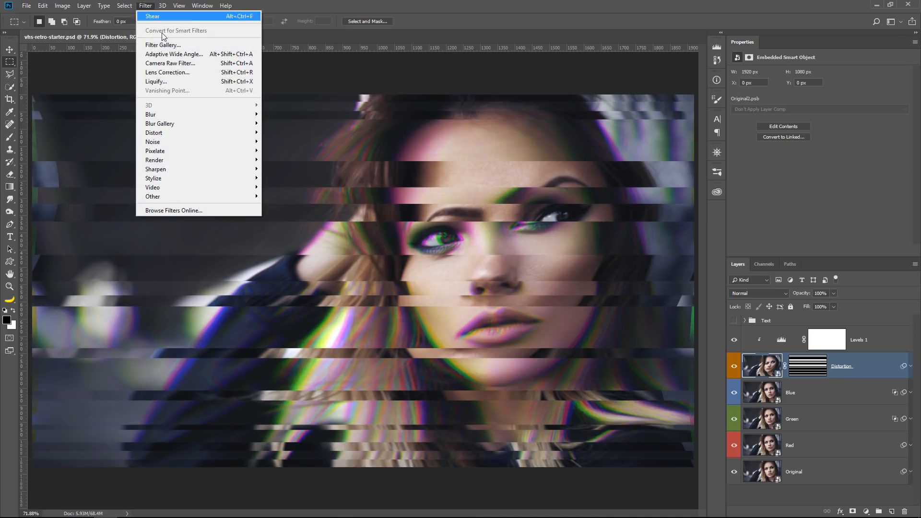
{"action": "mouse_move", "coordinate": [153, 142]}
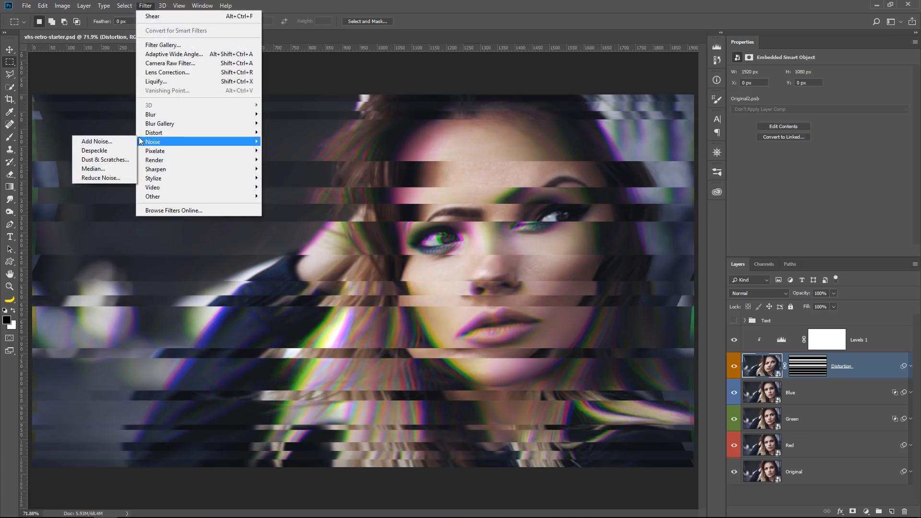
{"action": "left_click", "coordinate": [96, 141]}
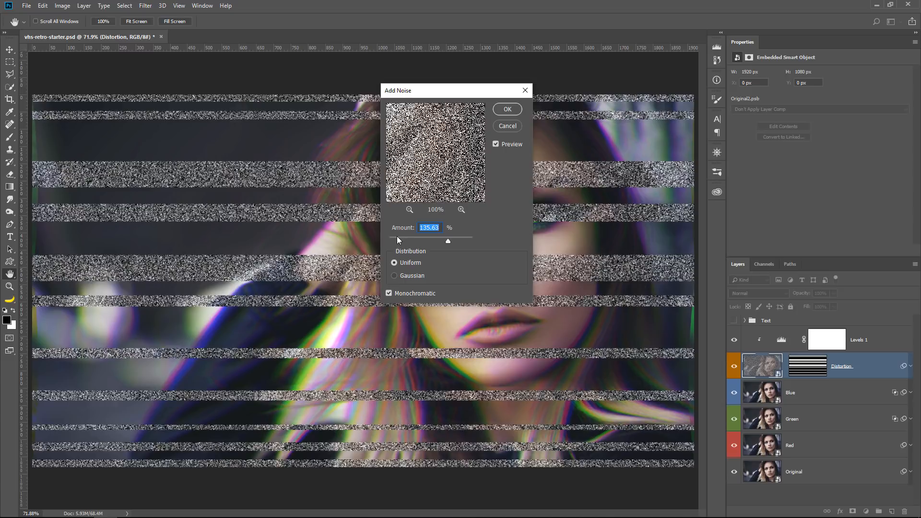
{"action": "left_click_drag", "start_coordinate": [447, 240], "coordinate": [391, 241]}
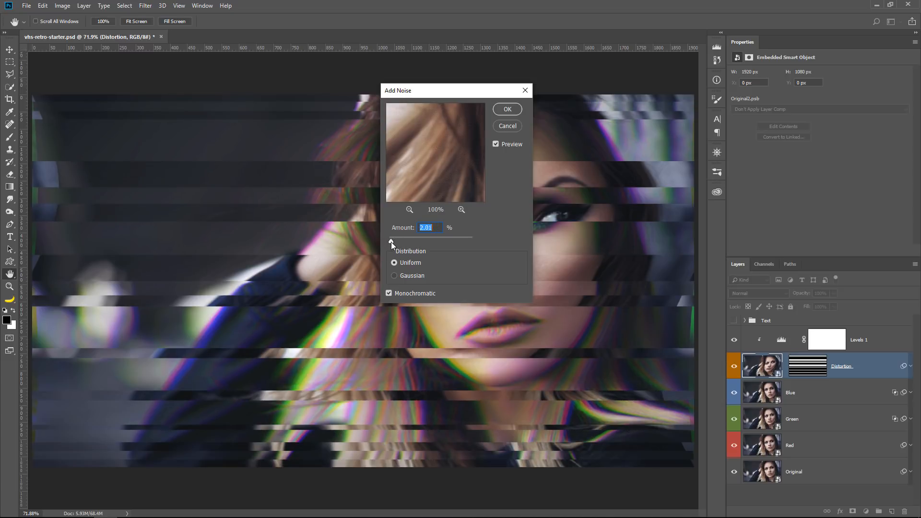
{"action": "left_click", "coordinate": [507, 108]}
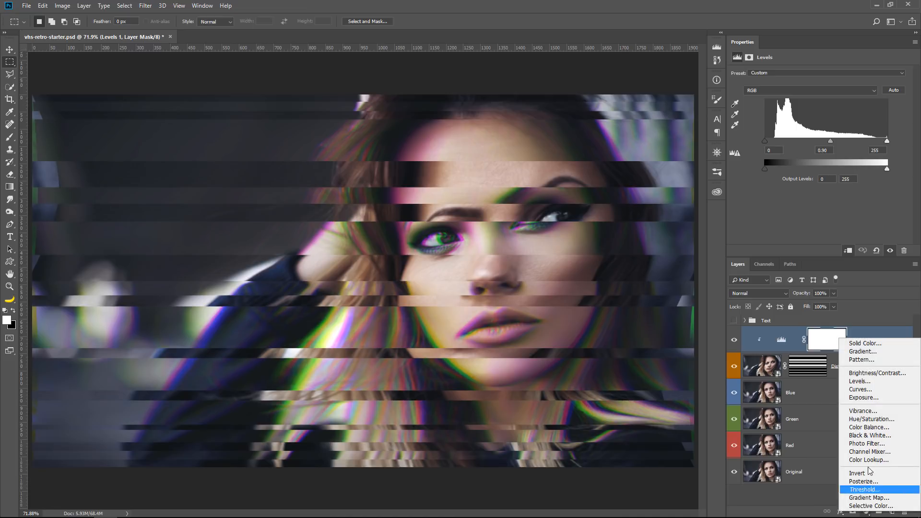
Step: Create a Pattern Fill layer using the default thin horizontal line pattern at scale 150
{"action": "left_click", "coordinate": [862, 359]}
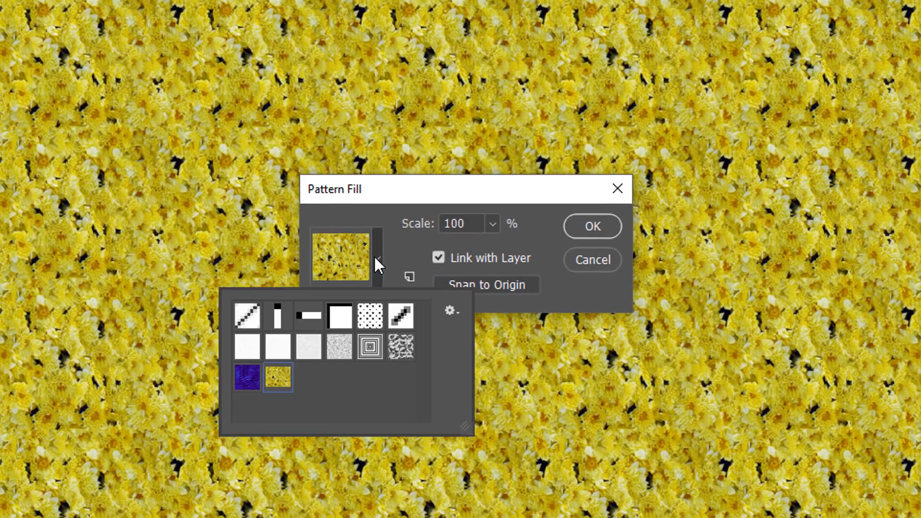
{"action": "left_click", "coordinate": [451, 311]}
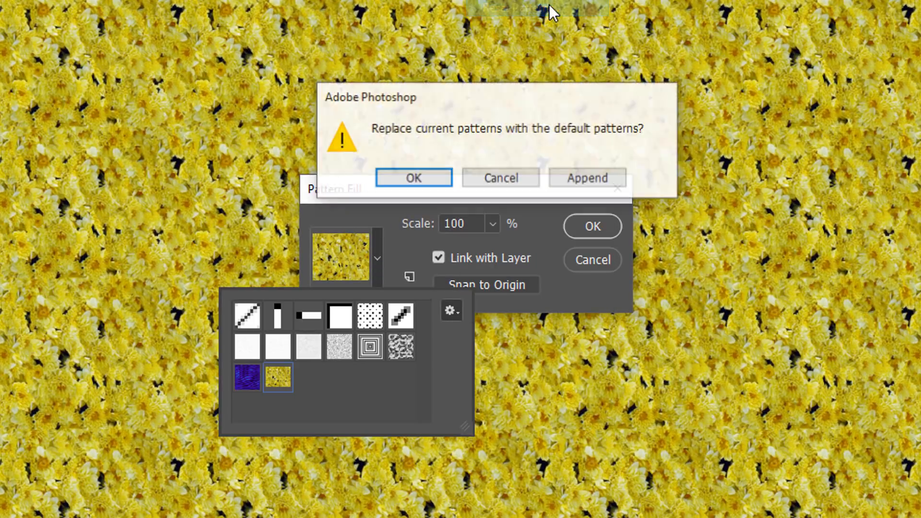
{"action": "left_click", "coordinate": [412, 178]}
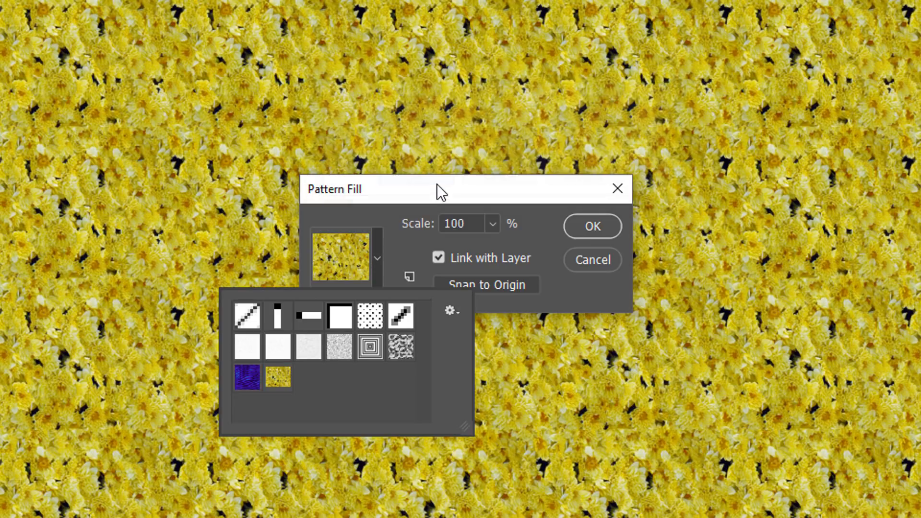
{"action": "left_click", "coordinate": [278, 316]}
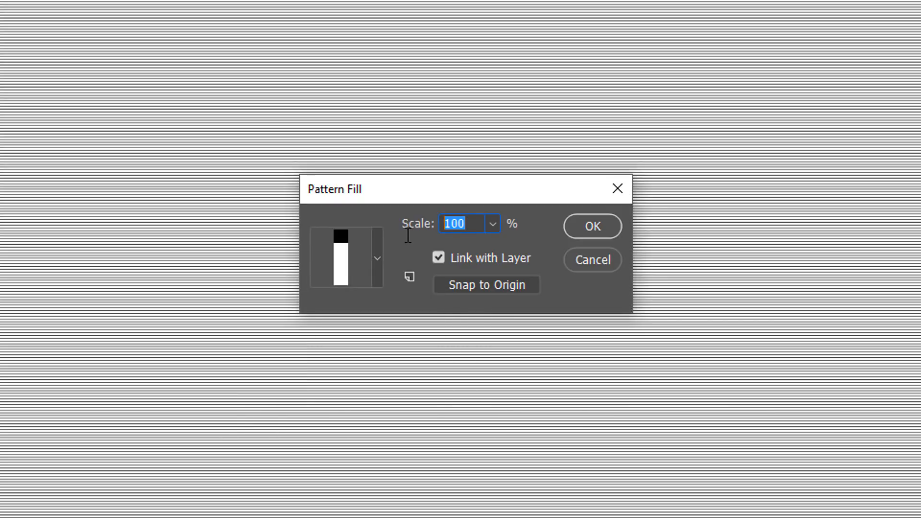
{"action": "type", "text": "150"}
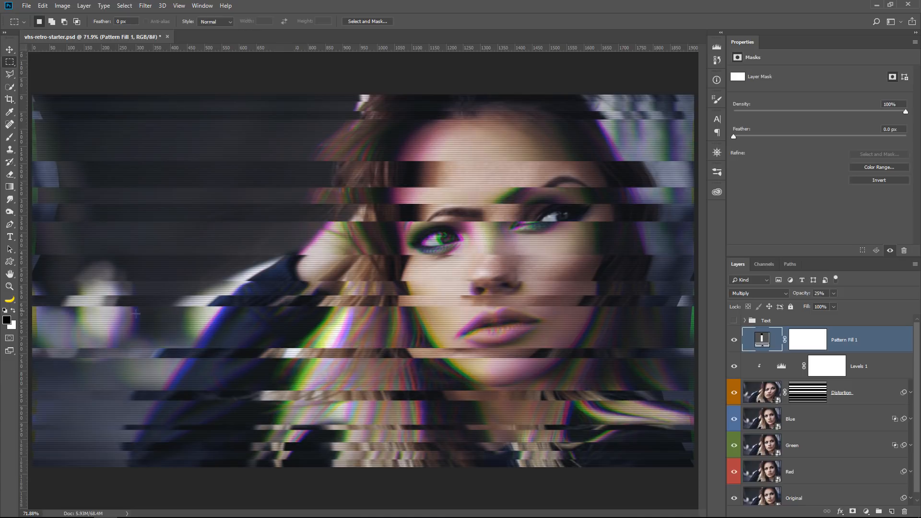
Step: Zoom in to inspect the scan lines before setting Multiply at 25% opacity
{"action": "left_click", "coordinate": [9, 287]}
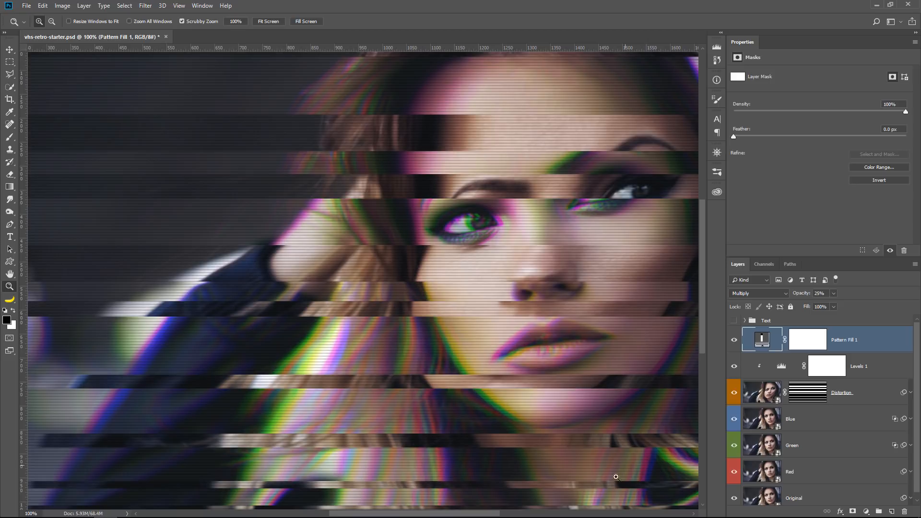
{"action": "scroll", "scroll_direction": "right", "scroll_amount": 3}
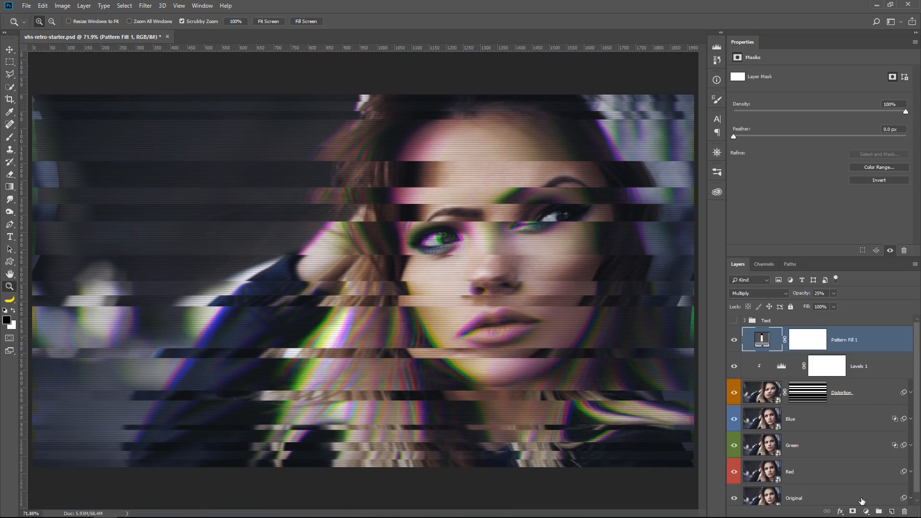
Step: Add a Selective Color adjustment named Color Tone in Color blend mode
{"action": "left_click", "coordinate": [867, 511]}
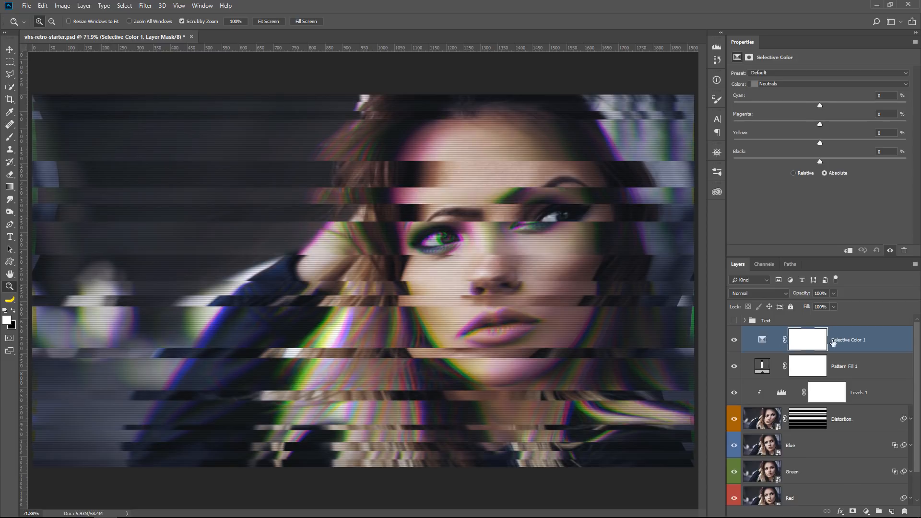
{"action": "double_click", "coordinate": [848, 340]}
{"action": "type", "text": "Color Tone"}
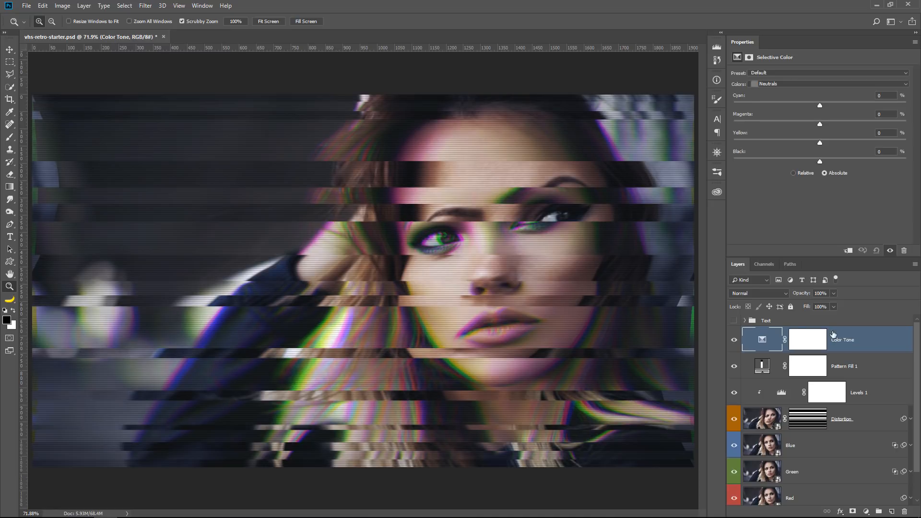
{"action": "left_click", "coordinate": [758, 293]}
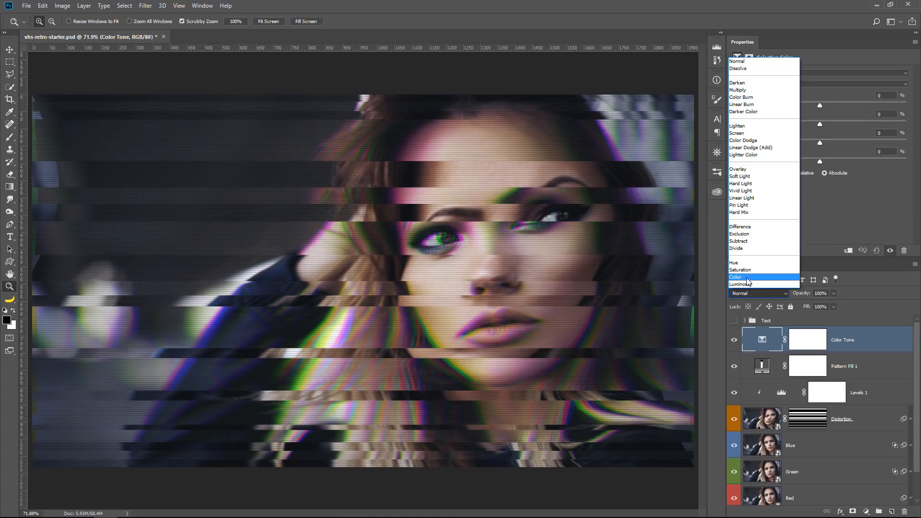
Step: For Blacks, set Cyan to +10 and Yellow to -10
{"action": "left_click", "coordinate": [735, 276]}
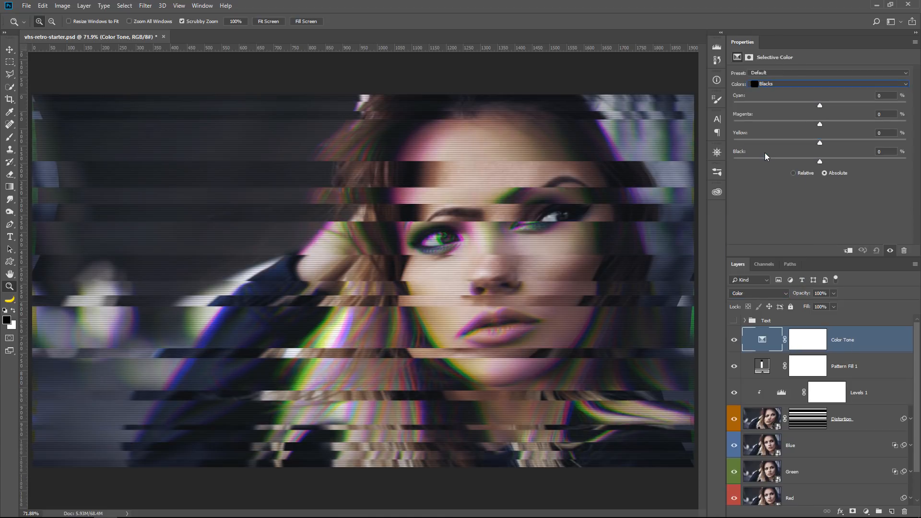
{"action": "mouse_move", "coordinate": [771, 154]}
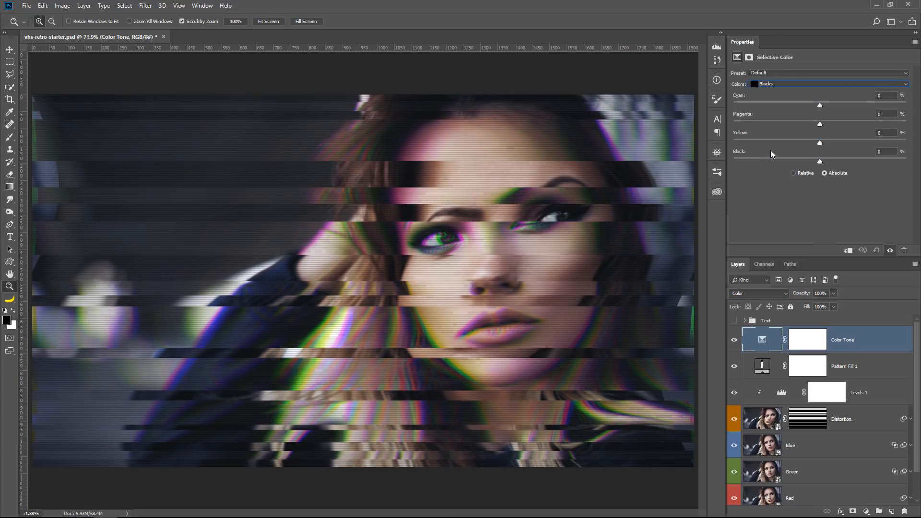
{"action": "type", "text": "10"}
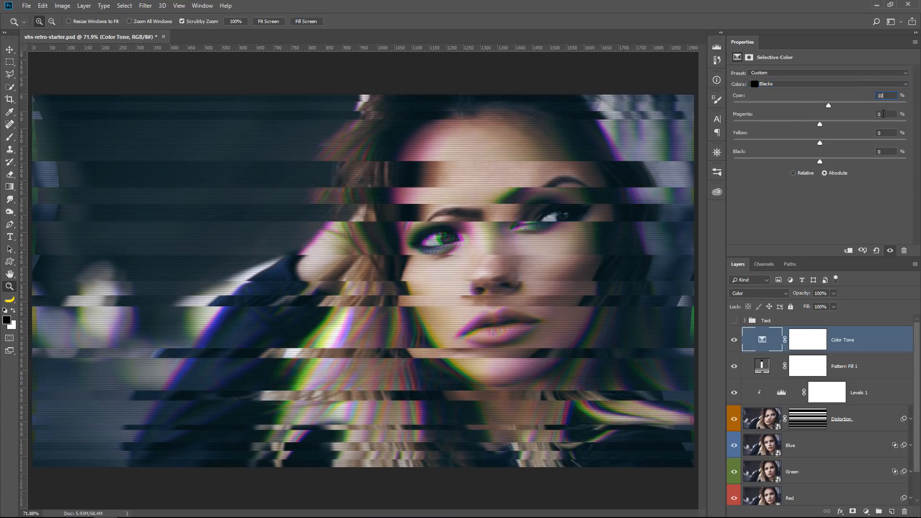
{"action": "left_click", "coordinate": [880, 133]}
{"action": "type", "text": "-10"}
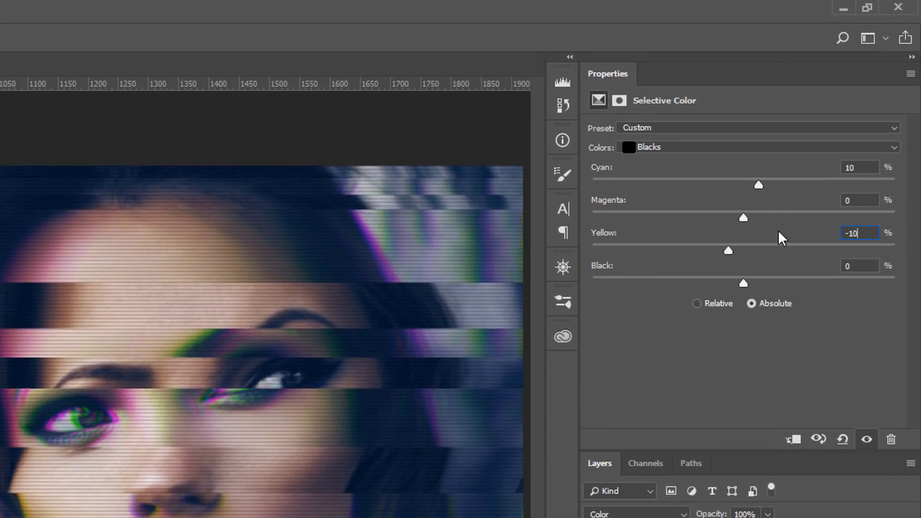
{"action": "mouse_move", "coordinate": [791, 245]}
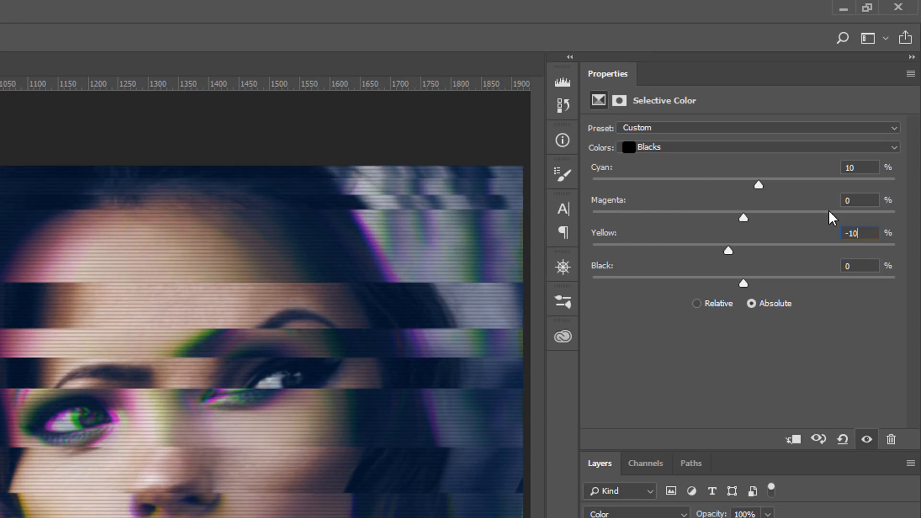
{"action": "mouse_move", "coordinate": [609, 182]}
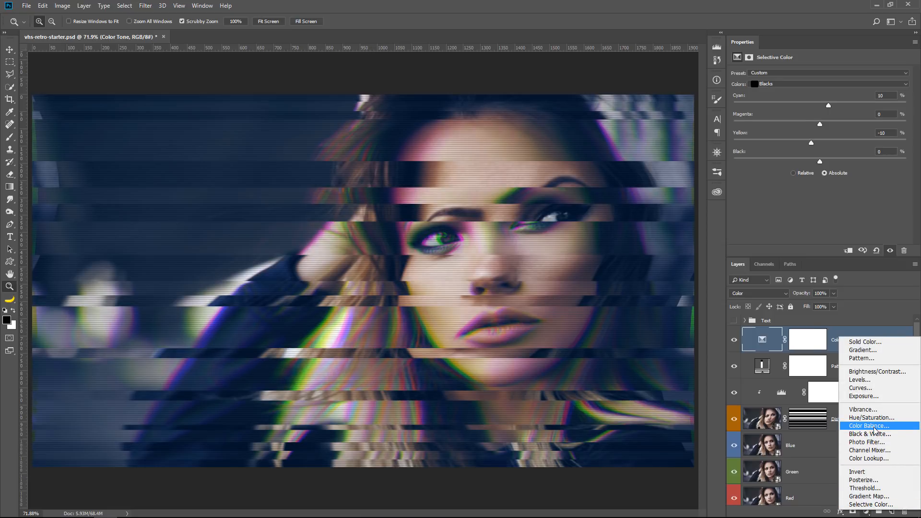
{"action": "left_click", "coordinate": [869, 426]}
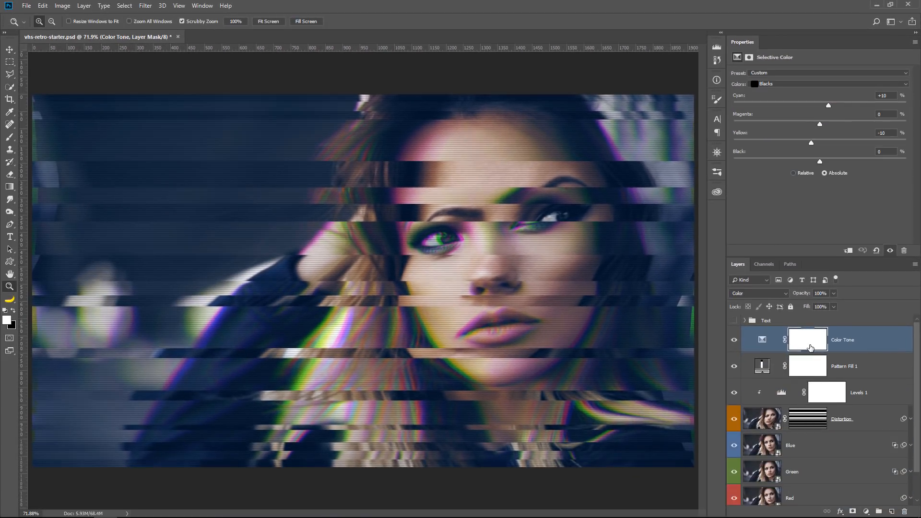
{"action": "mouse_move", "coordinate": [771, 165]}
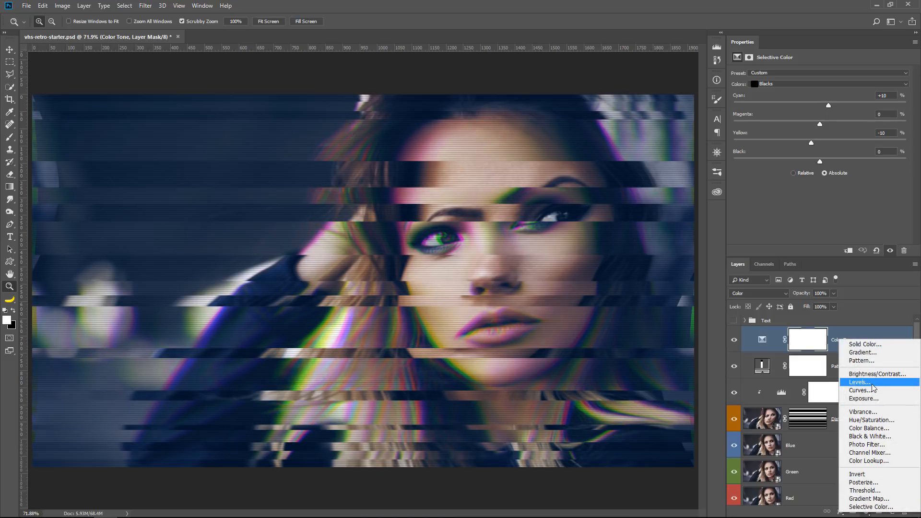
Step: Add a Levels layer blended as Luminosity and lift output blacks to 8
{"action": "left_click", "coordinate": [859, 382]}
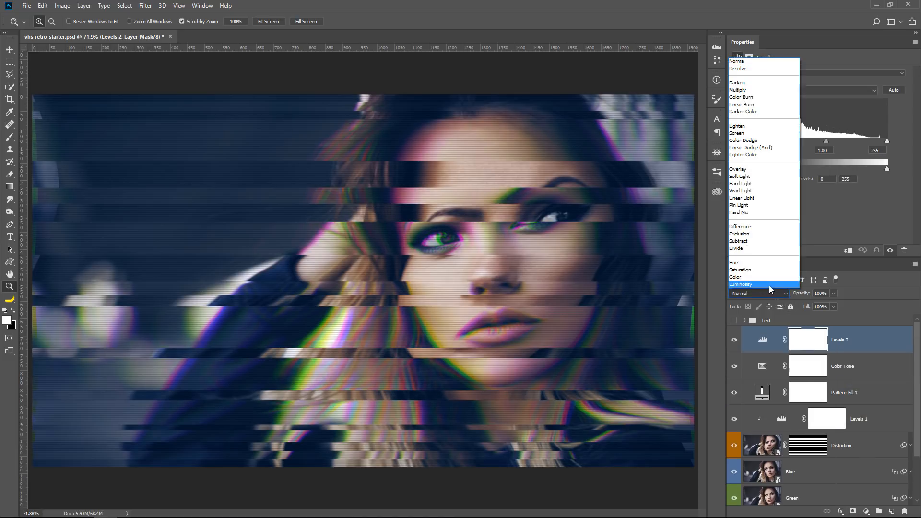
{"action": "left_click", "coordinate": [741, 284]}
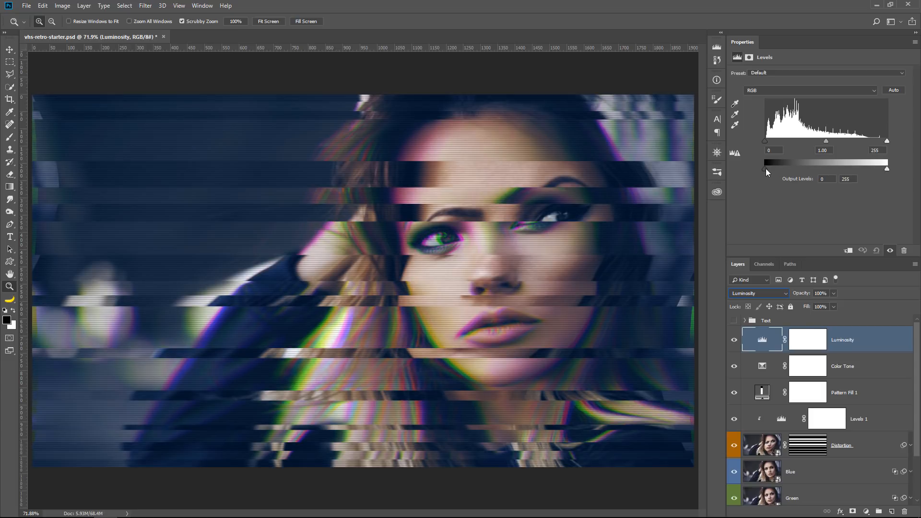
{"action": "left_click_drag", "start_coordinate": [766, 172], "coordinate": [758, 172]}
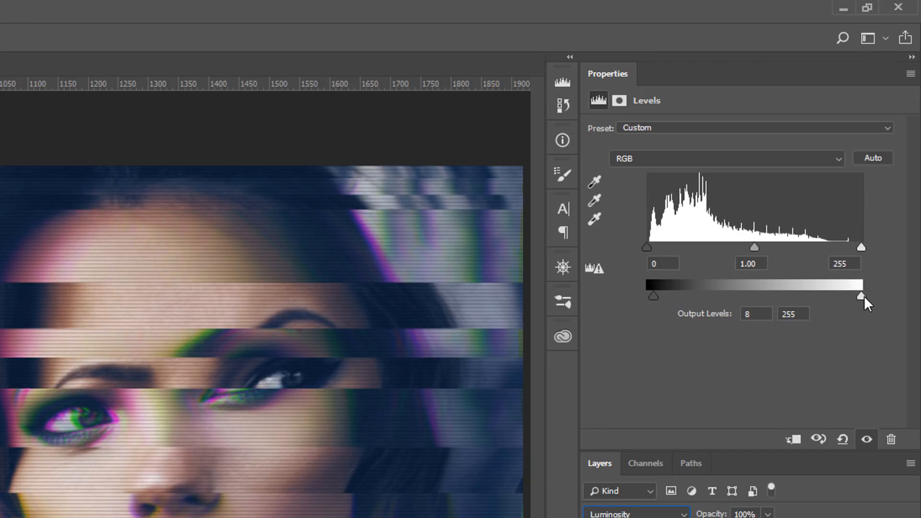
{"action": "left_click_drag", "start_coordinate": [863, 296], "coordinate": [855, 297]}
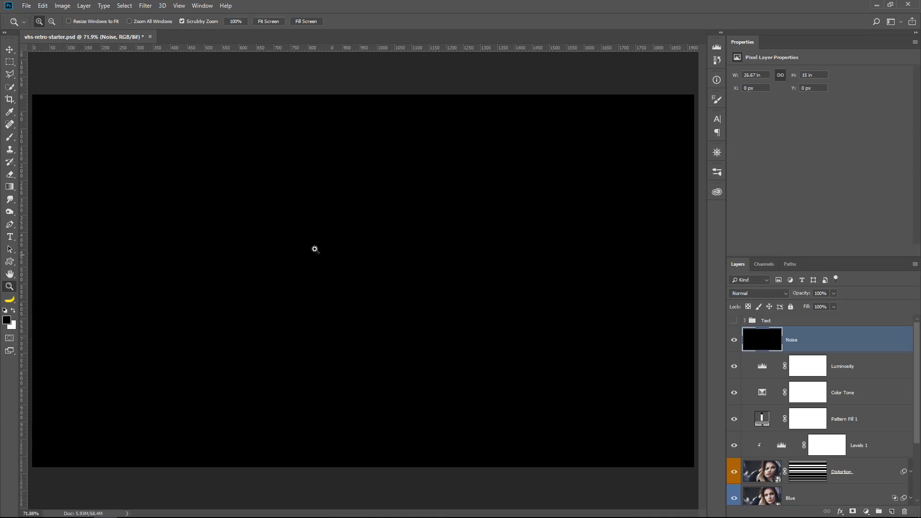
Step: Fill the Noise layer with 400% colored noise and blend it as Soft Light at 30% opacity
{"action": "left_click", "coordinate": [144, 5]}
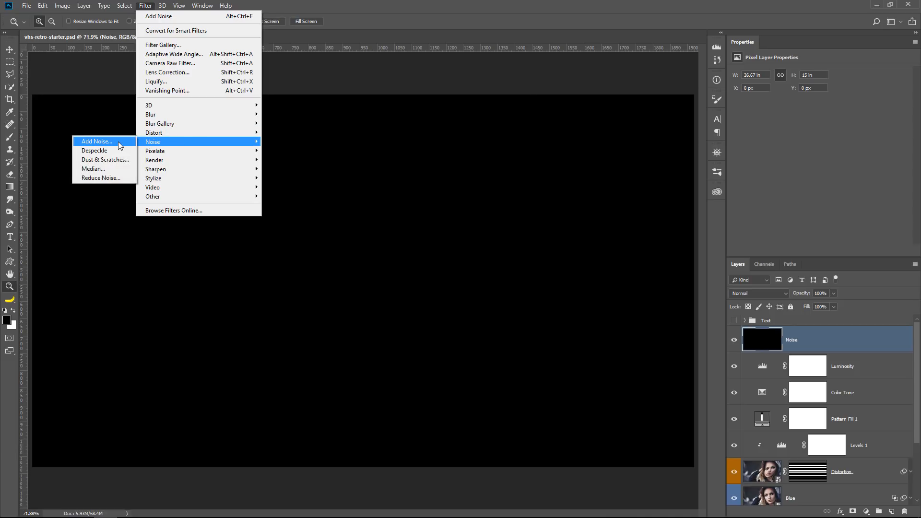
{"action": "left_click", "coordinate": [97, 142]}
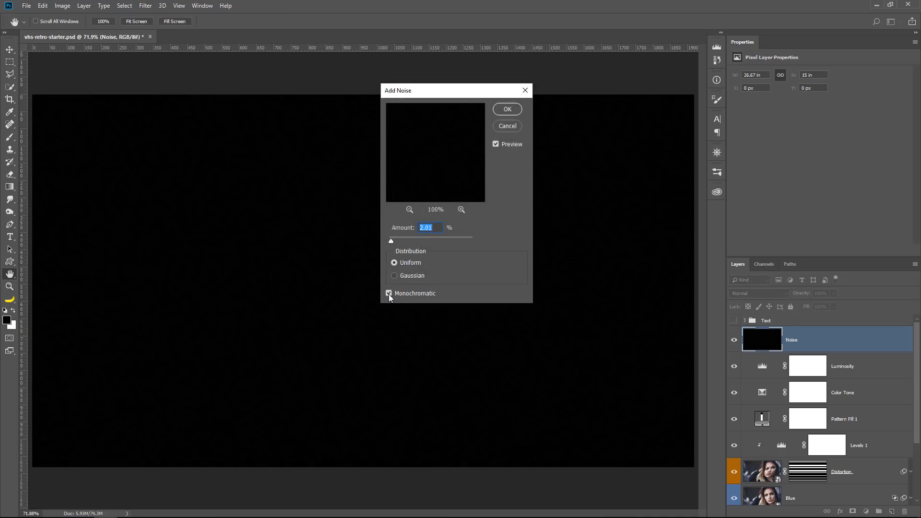
{"action": "left_click", "coordinate": [389, 293]}
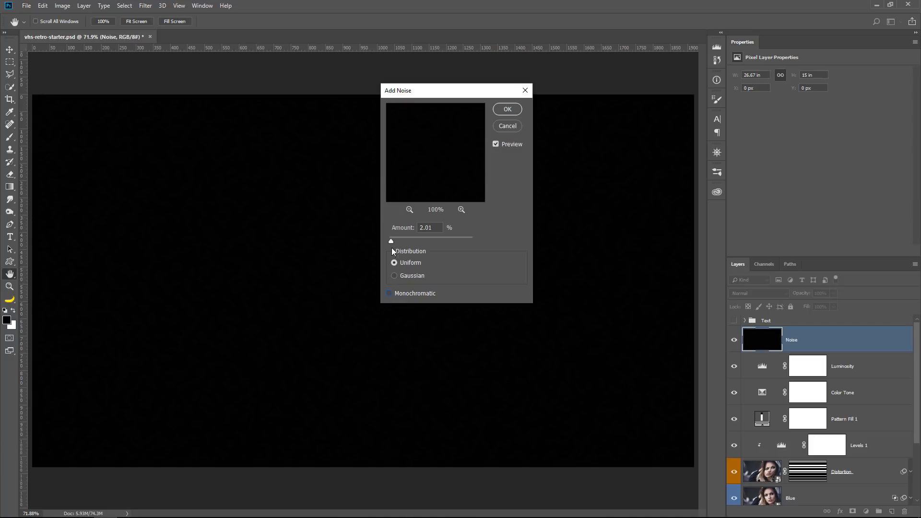
{"action": "left_click_drag", "start_coordinate": [390, 240], "coordinate": [467, 241]}
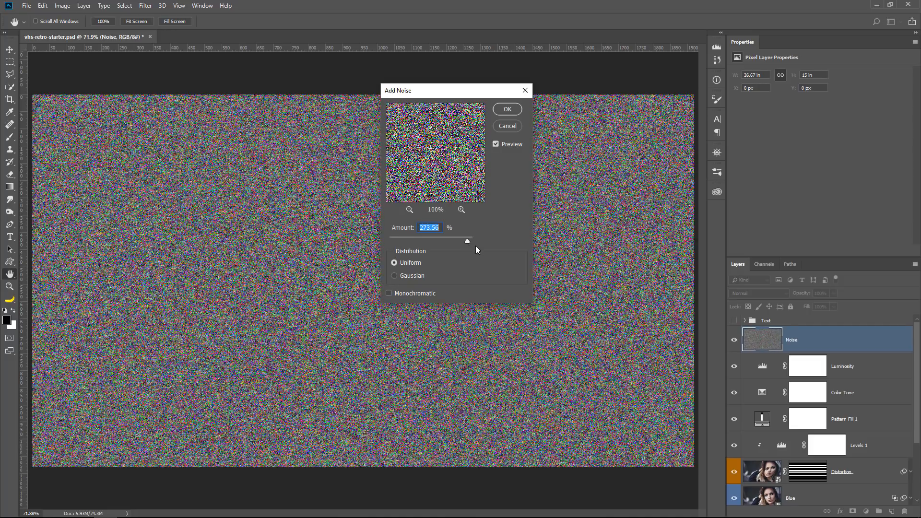
{"action": "left_click_drag", "start_coordinate": [467, 241], "coordinate": [473, 241]}
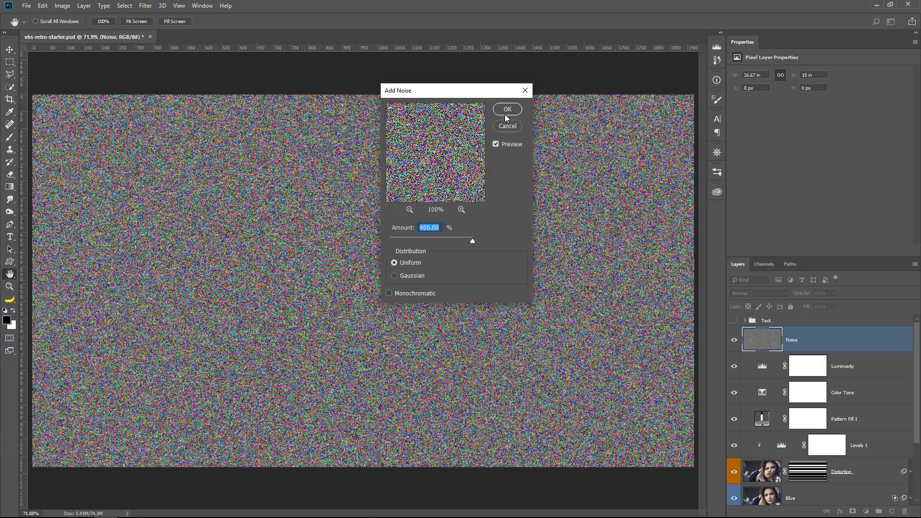
{"action": "left_click", "coordinate": [506, 108]}
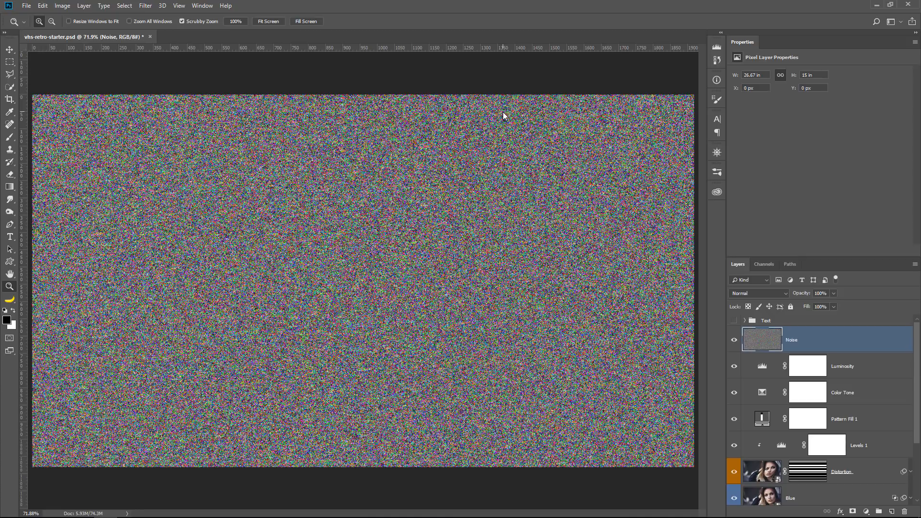
{"action": "left_click", "coordinate": [758, 294]}
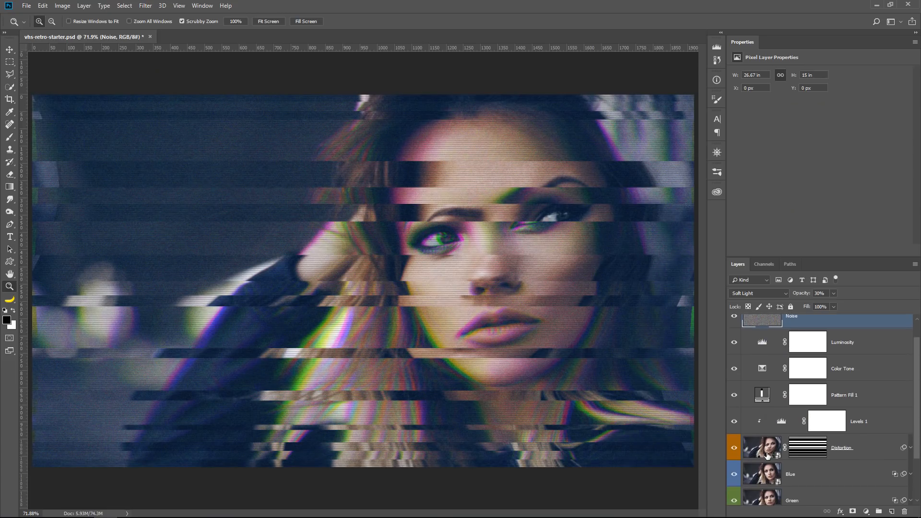
Step: Restrict the Distortion layer's blending to the red channel only by unchecking G and B
{"action": "double_click", "coordinate": [762, 447]}
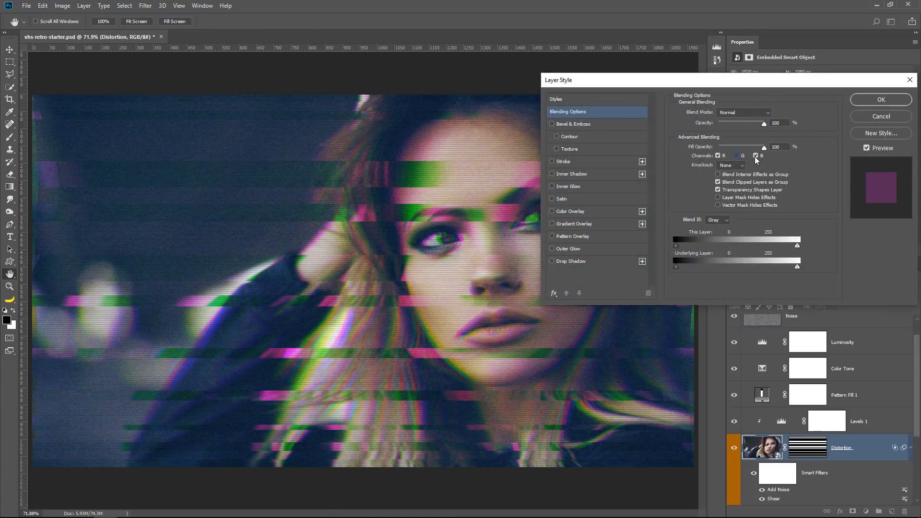
{"action": "left_click", "coordinate": [754, 156]}
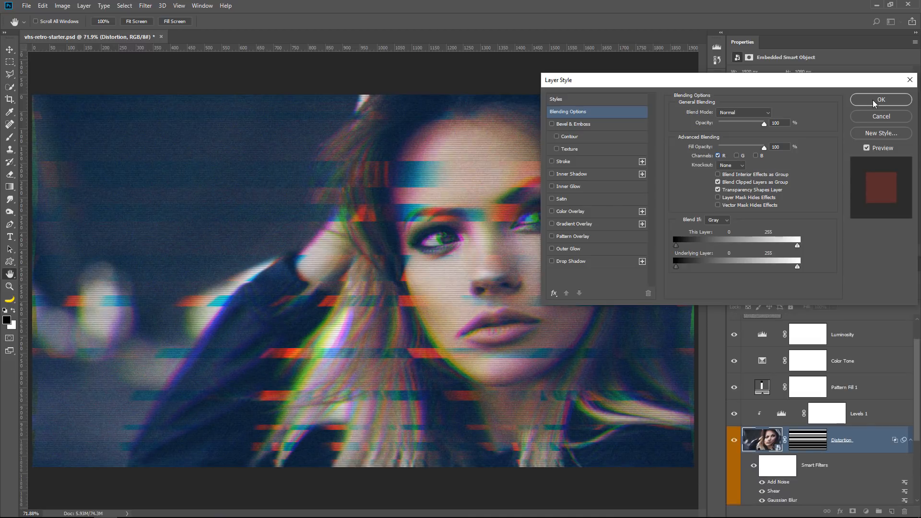
{"action": "left_click", "coordinate": [881, 99]}
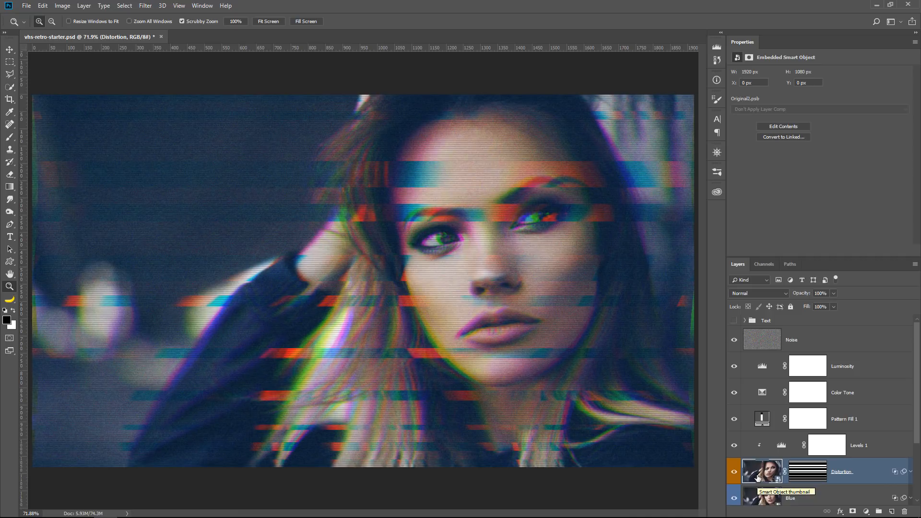
{"action": "mouse_move", "coordinate": [813, 338]}
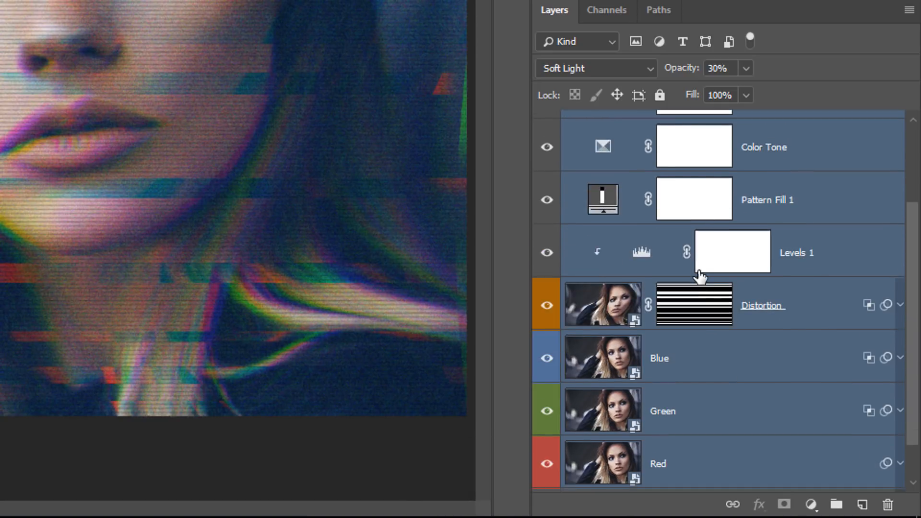
Step: Group the selected effect layers (Ctrl+G) and name the group 'VHS / VCR Effect'
{"action": "key", "text": "Ctrl+G"}
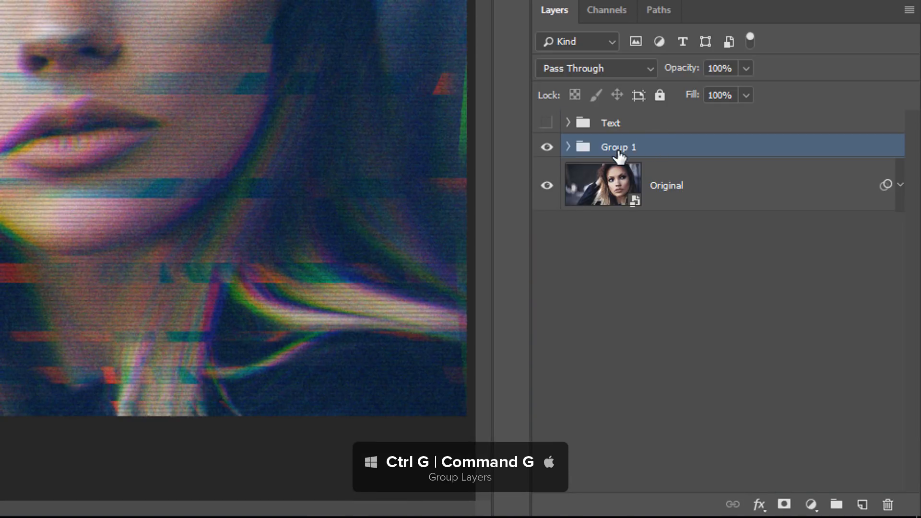
{"action": "type", "text": "VHS / VCR Effect"}
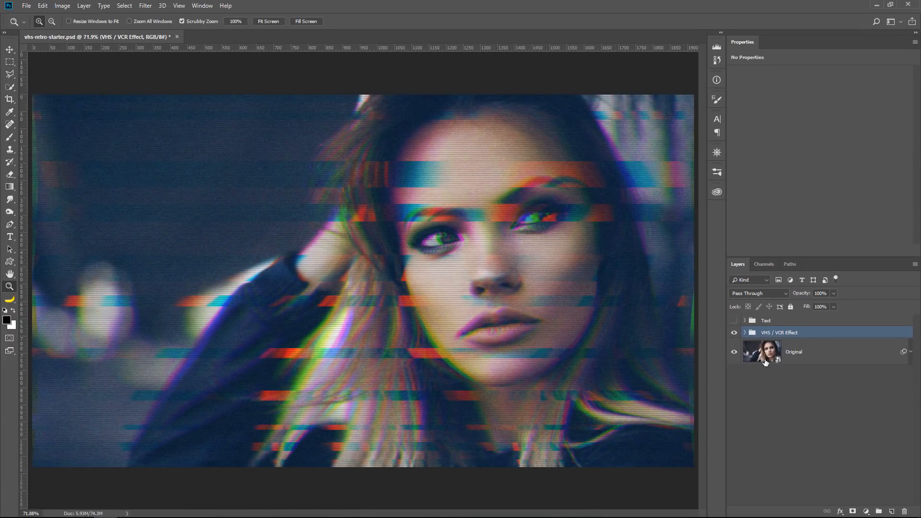
{"action": "mouse_move", "coordinate": [758, 356]}
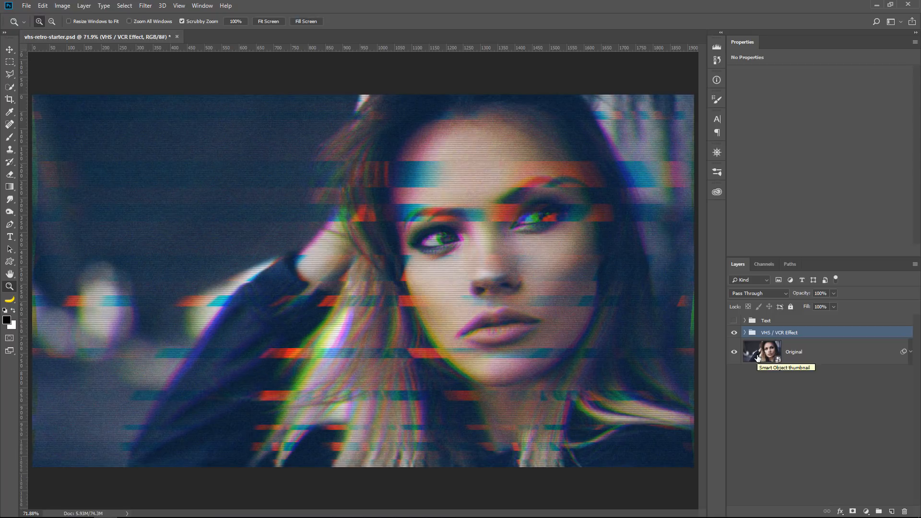
Step: Check the Original smart object, then make the Text group visible to show PLAY, 00:22:15 and Oct. 26 1985
{"action": "double_click", "coordinate": [762, 352]}
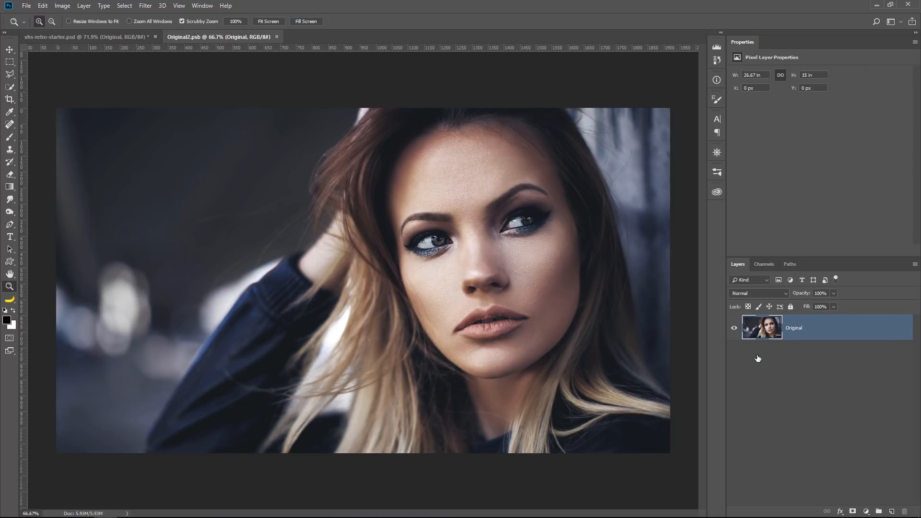
{"action": "left_click", "coordinate": [716, 191]}
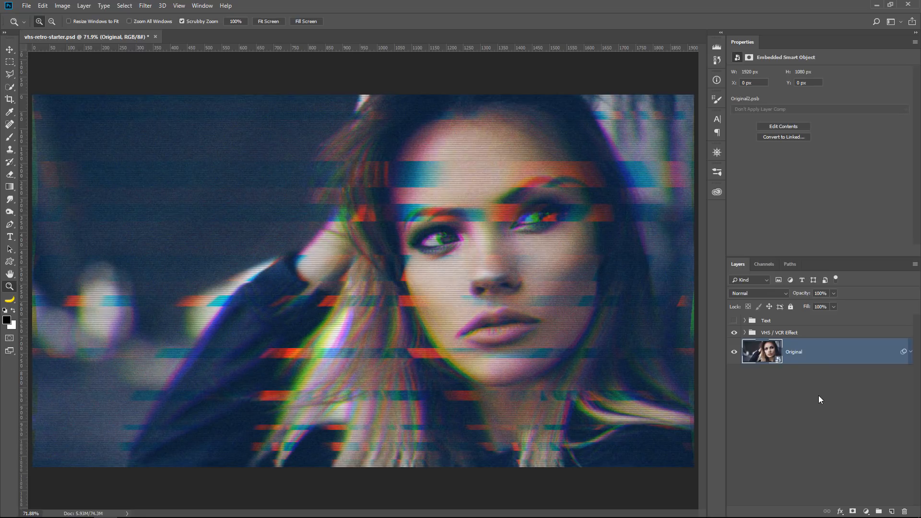
{"action": "left_click", "coordinate": [733, 320]}
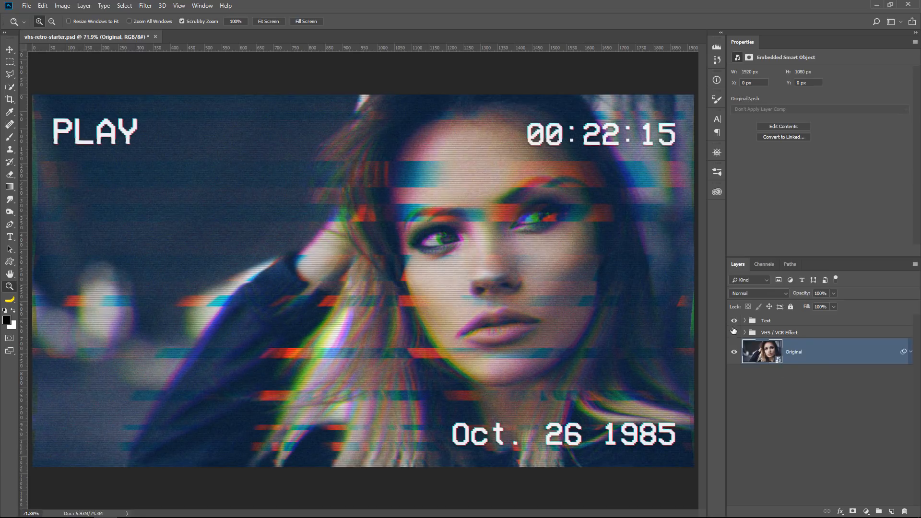